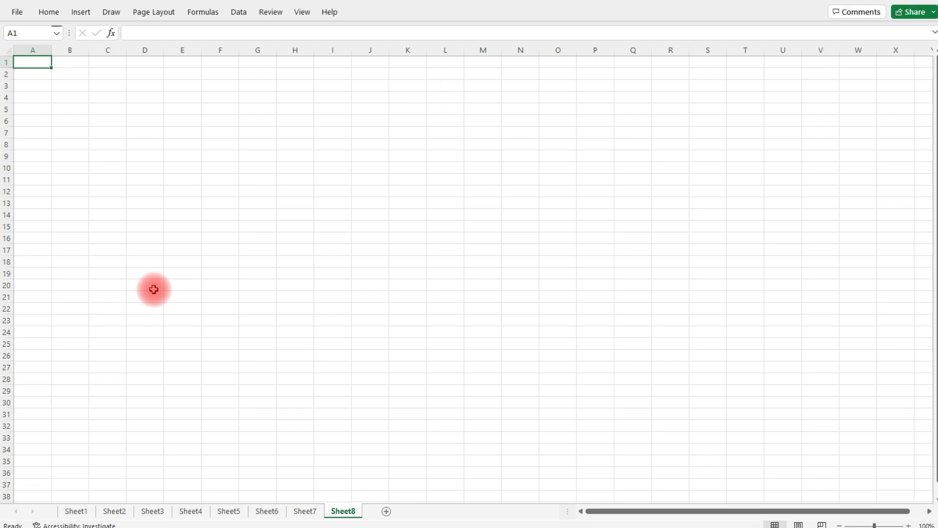
mouse_move(10, 50)
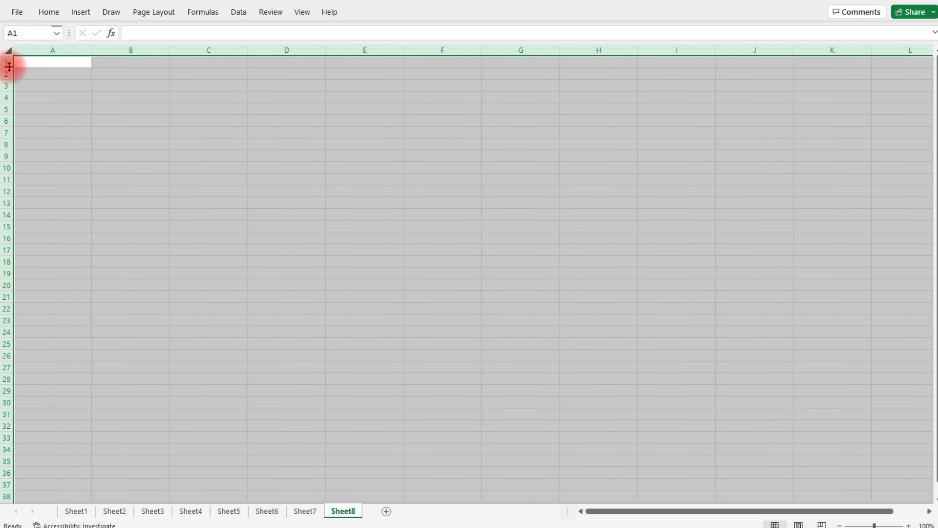
- Set row height 26.25 for every row of the sheet and return to cell A1
left_click_drag(8, 62, 9, 75)
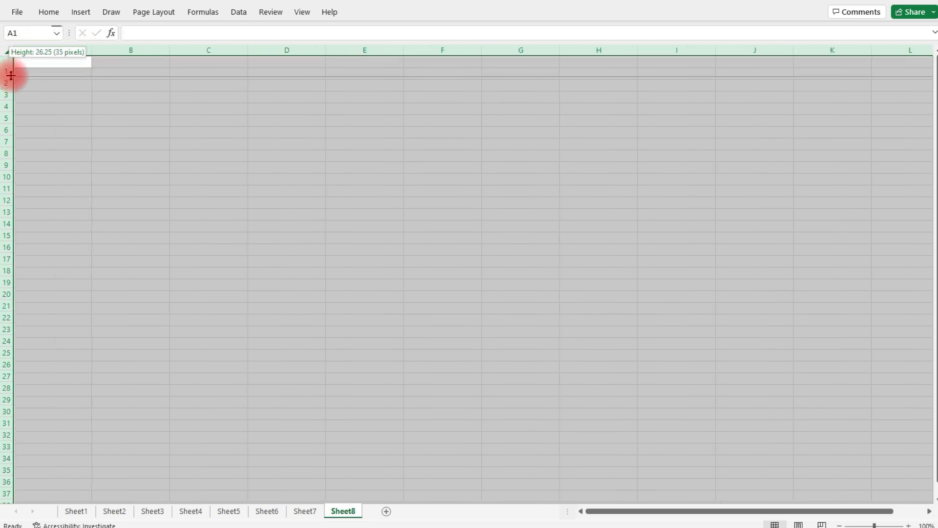
left_click(47, 12)
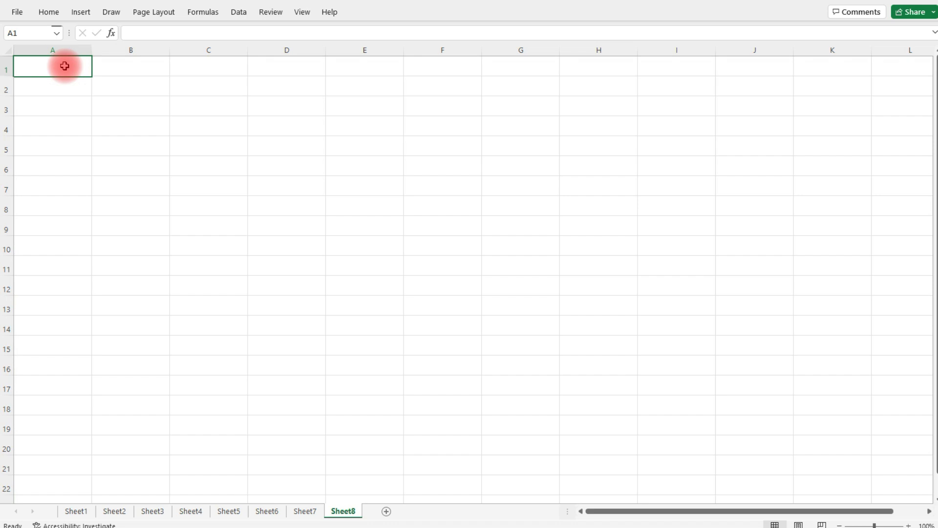
- Enter headings Name:, Date of Birth:, Age: (1st), Age: (2nd) in A1:D1 and Current Date: in F1
type("Name:")
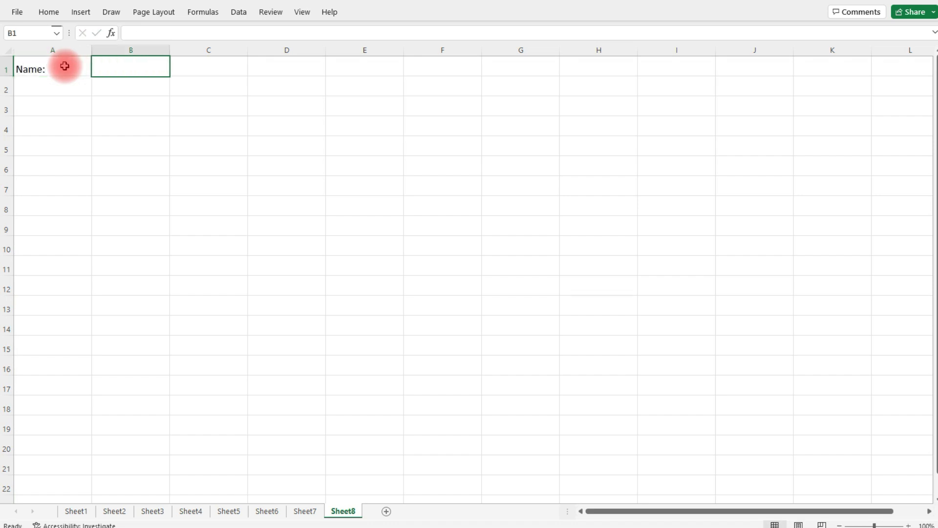
type("Date")
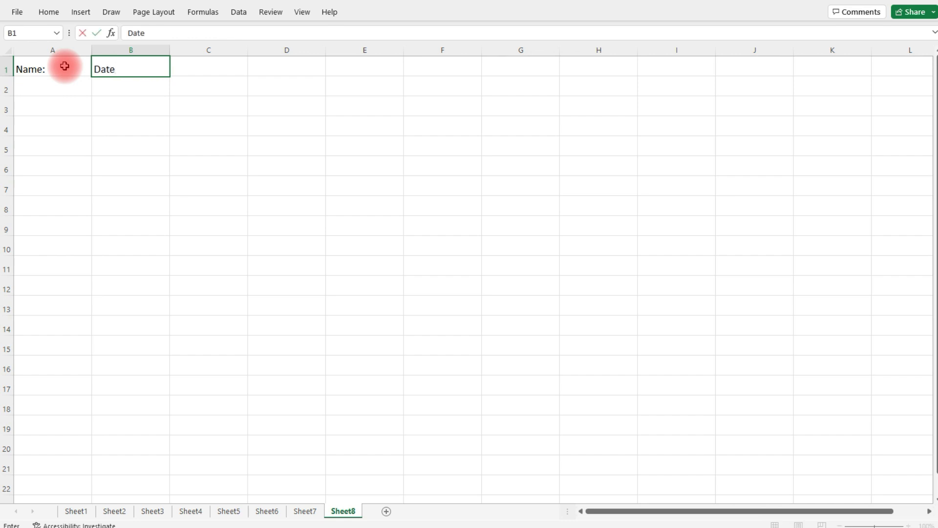
type("of Birth:")
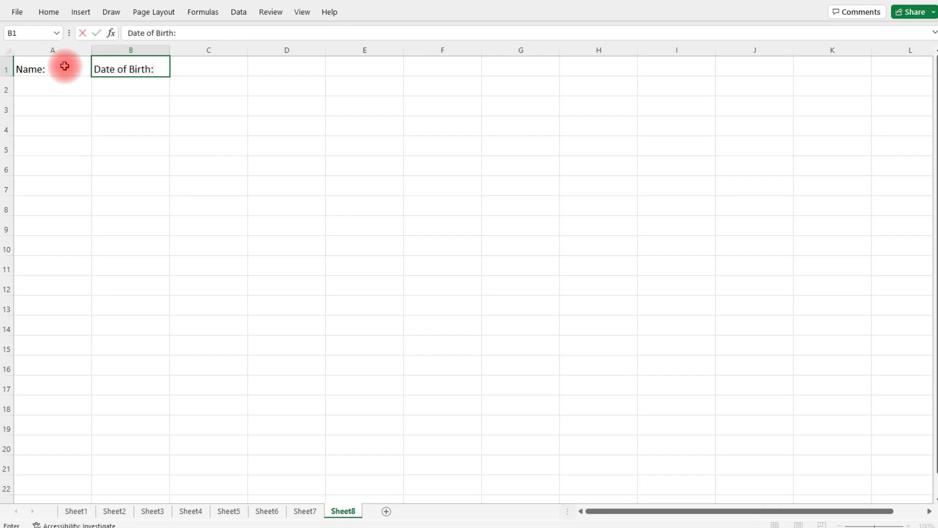
left_click(208, 65)
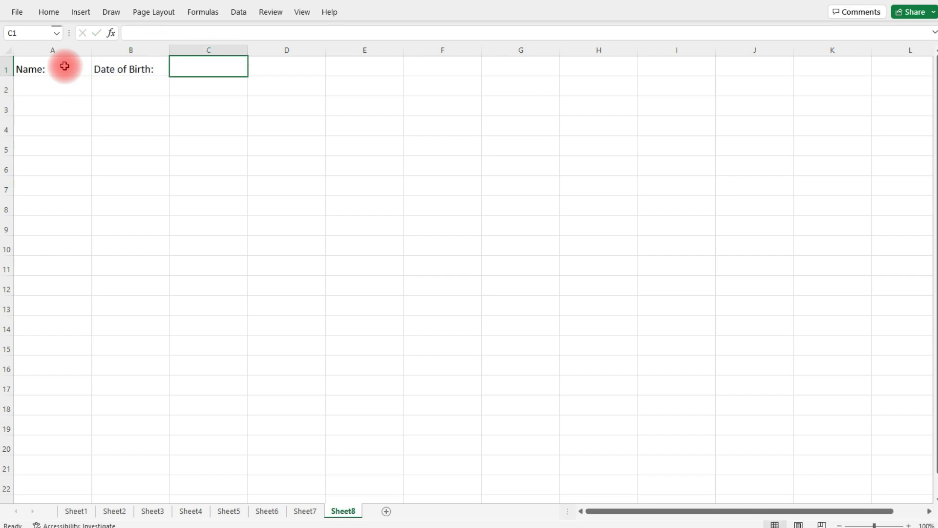
type("Age")
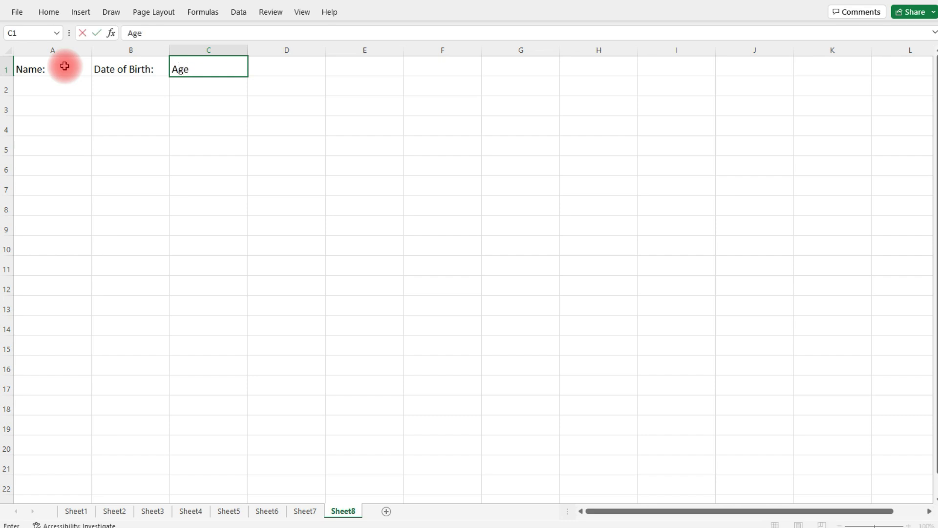
type(": (1")
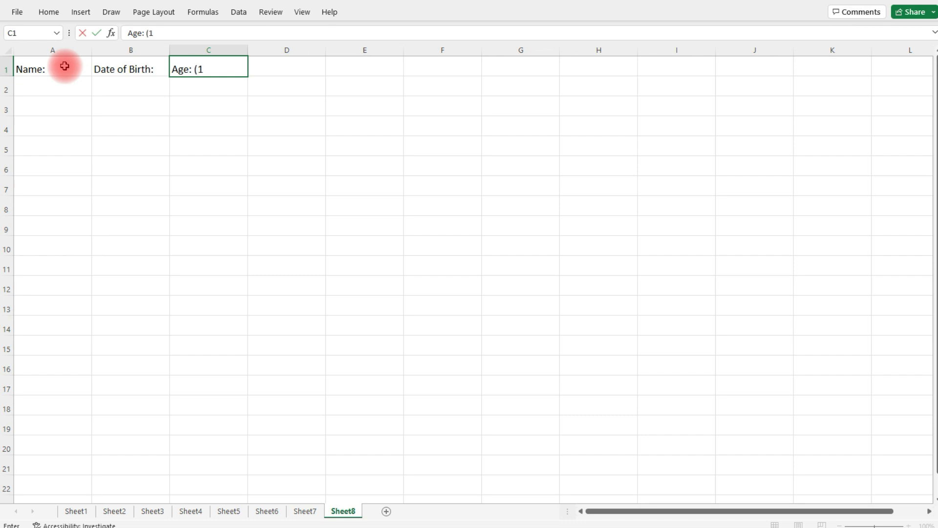
type("st)")
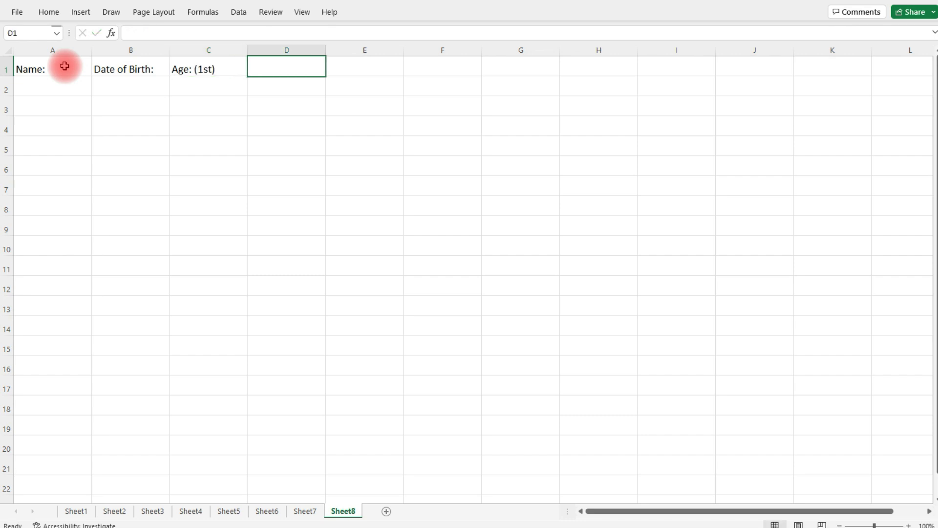
type("Age: (2nd")
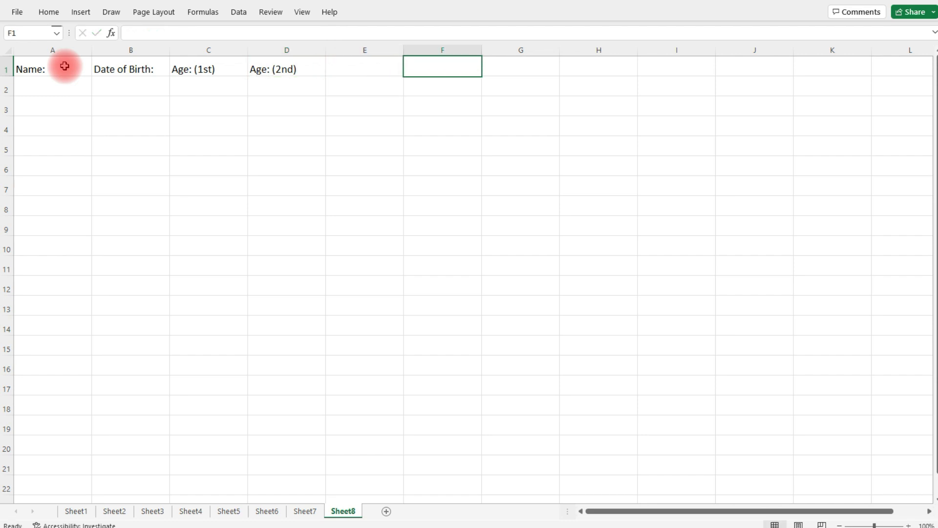
type("Current")
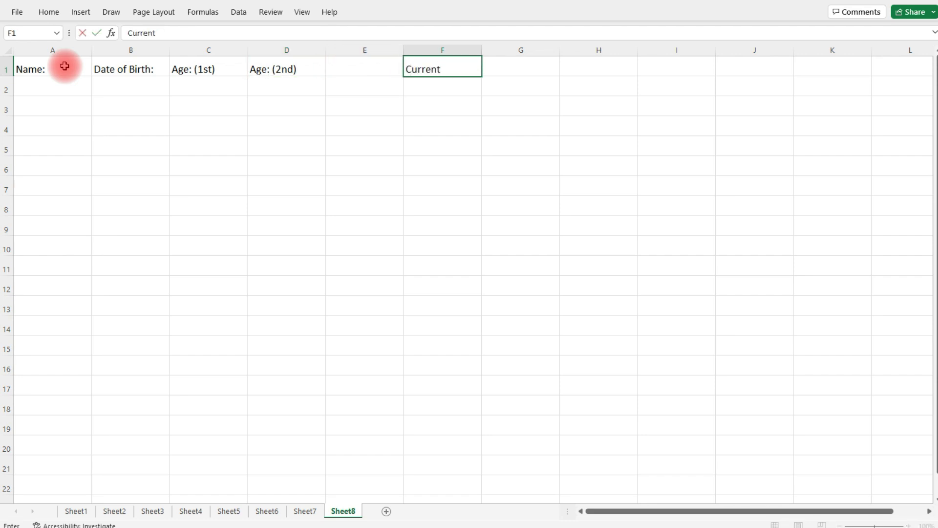
type("Date:")
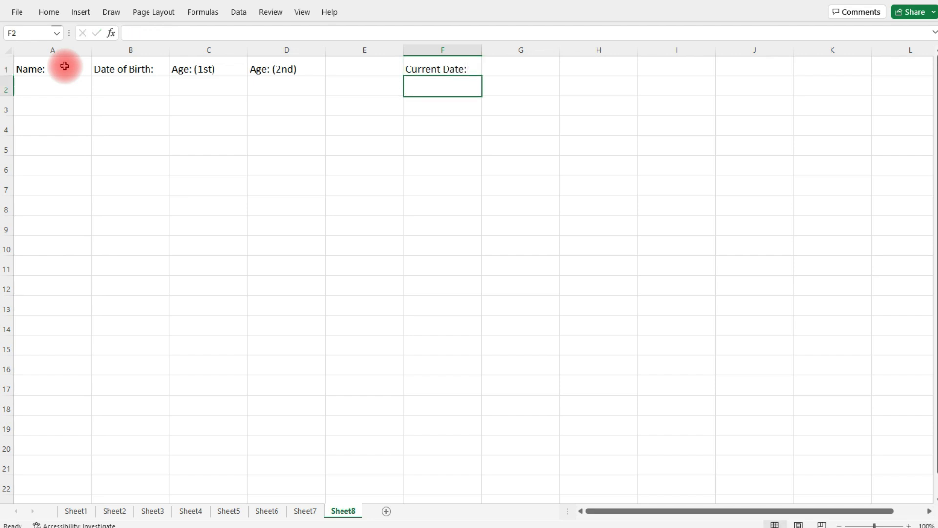
- Put =TODAY() in F2 so it shows 9/20/2022
type("=t")
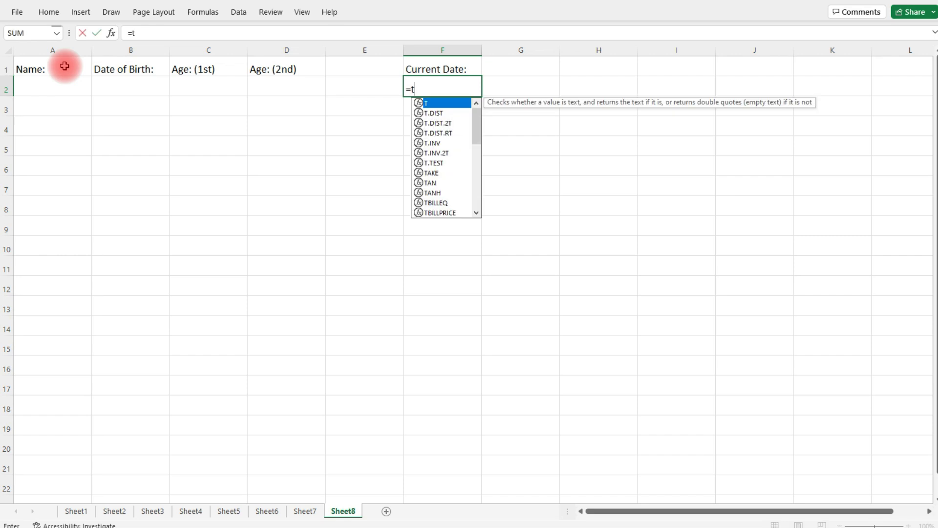
type("oday")
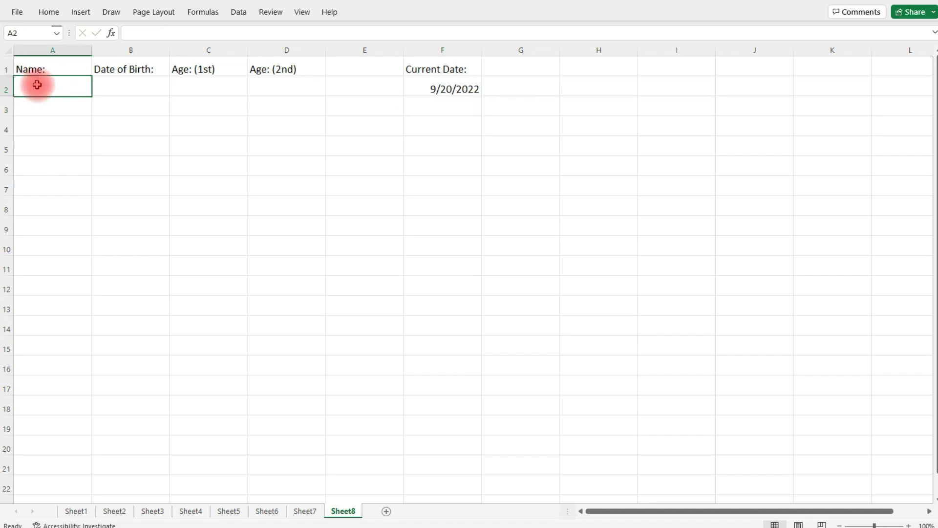
- Enter the names John, Kelly, Megan, Darren and Ronald in A2:A6
type("John")
left_click(52, 105)
type("Kelly")
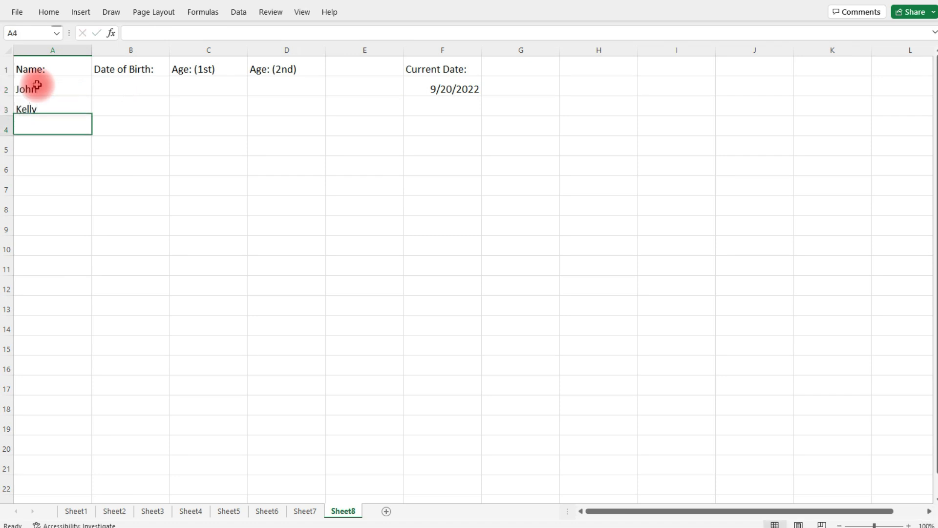
type("Megan")
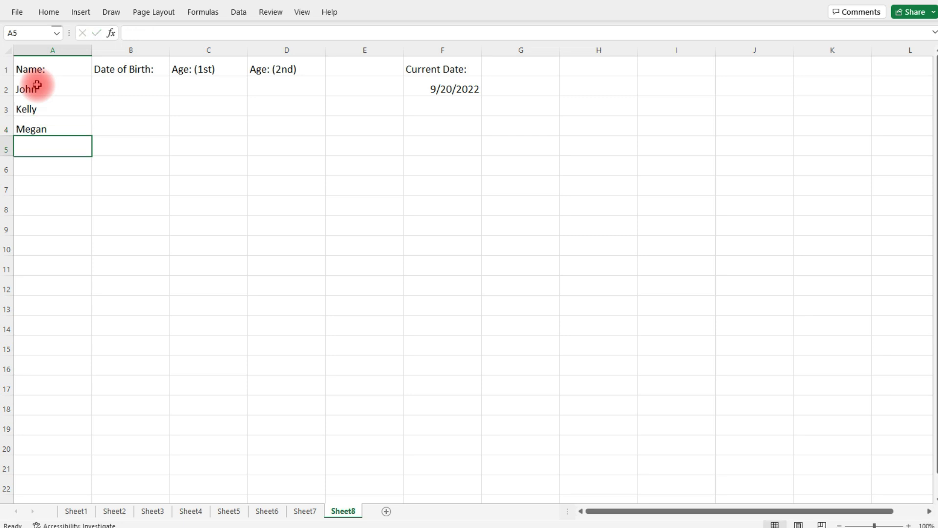
type("Darren")
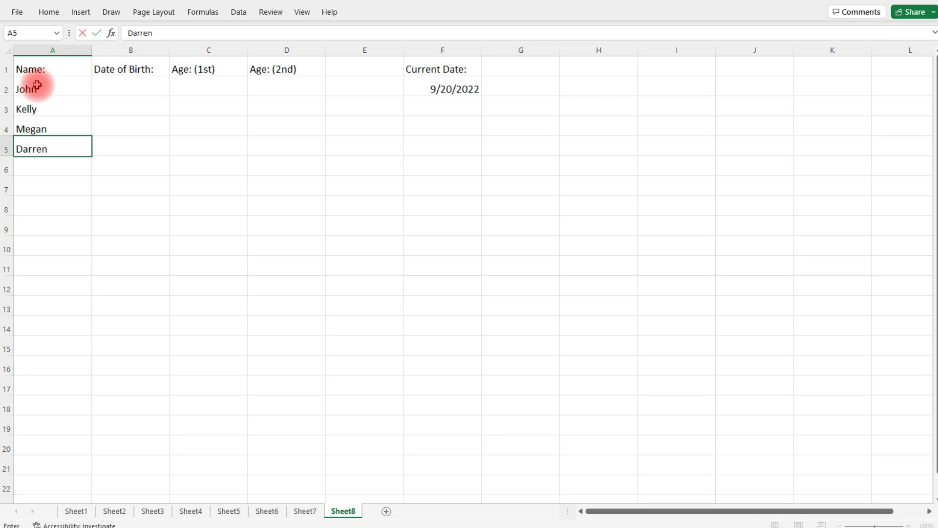
type("Ronald")
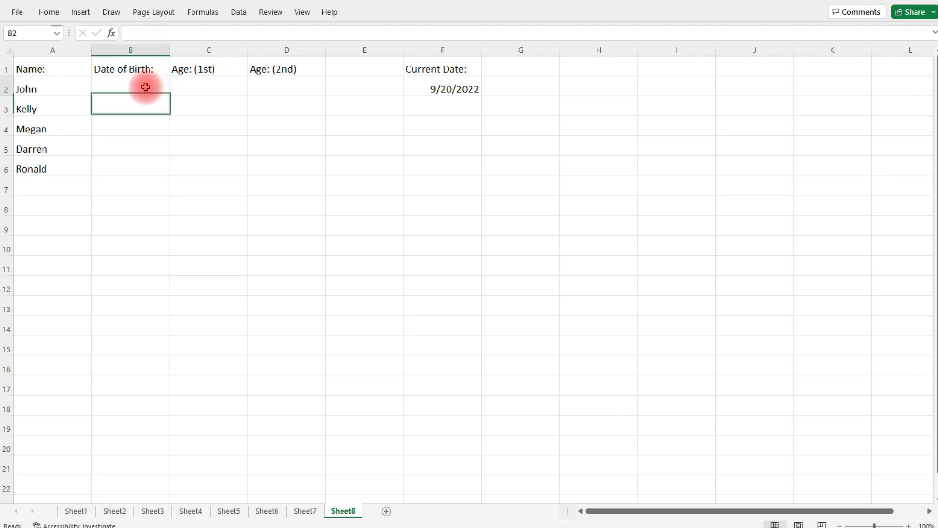
- Enter birth dates for John (2/5/1995), Kelly and Megan in B2:B4
type("2/")
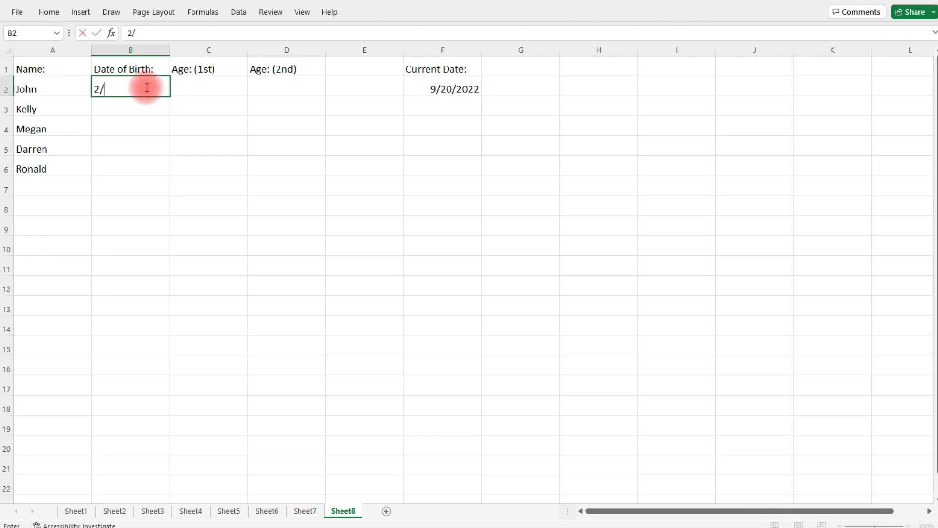
type("5/1995")
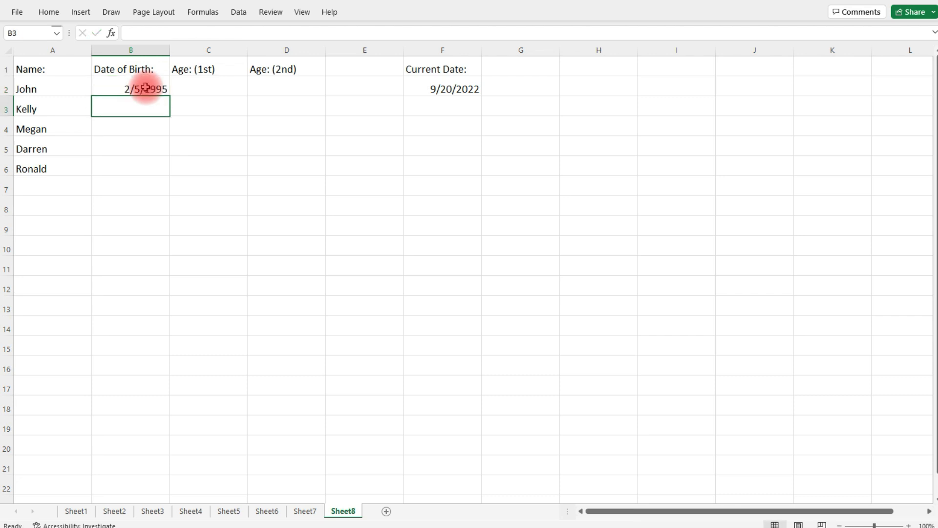
type("3/18")
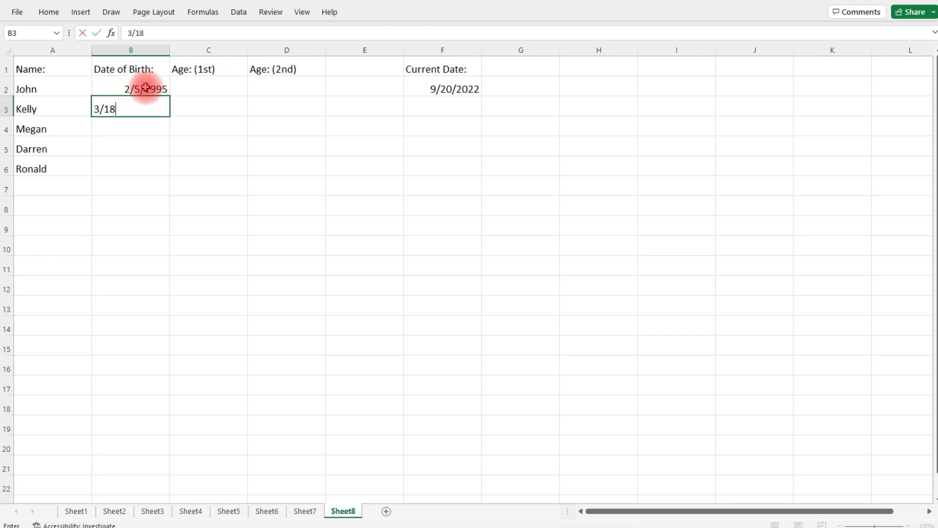
key("Enter")
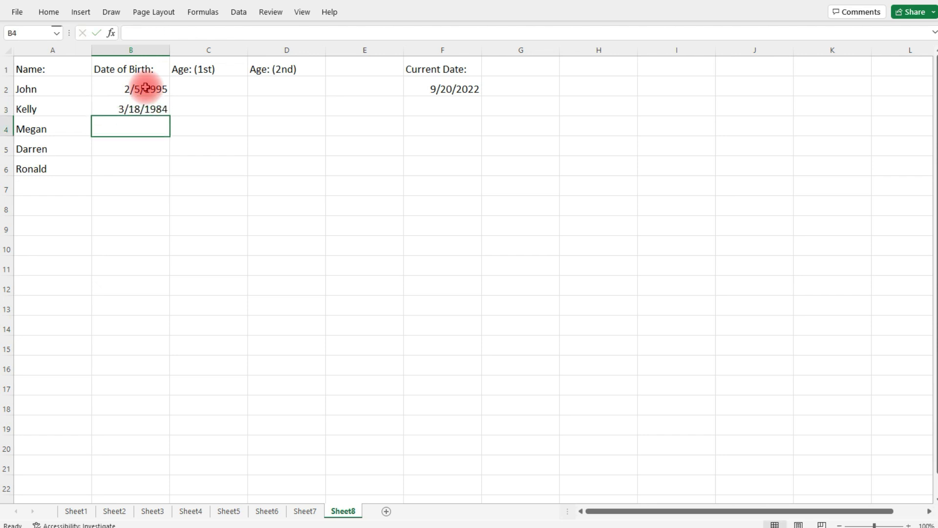
type("5")
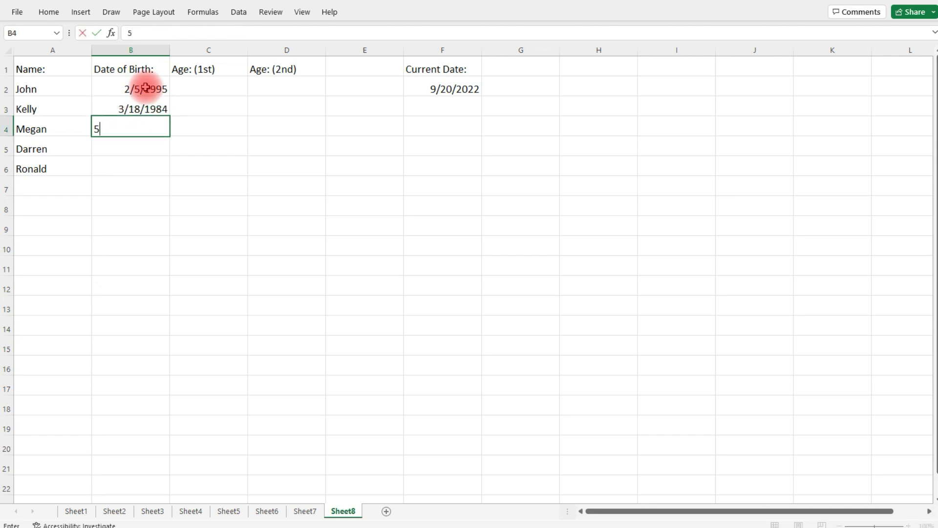
type("/26/")
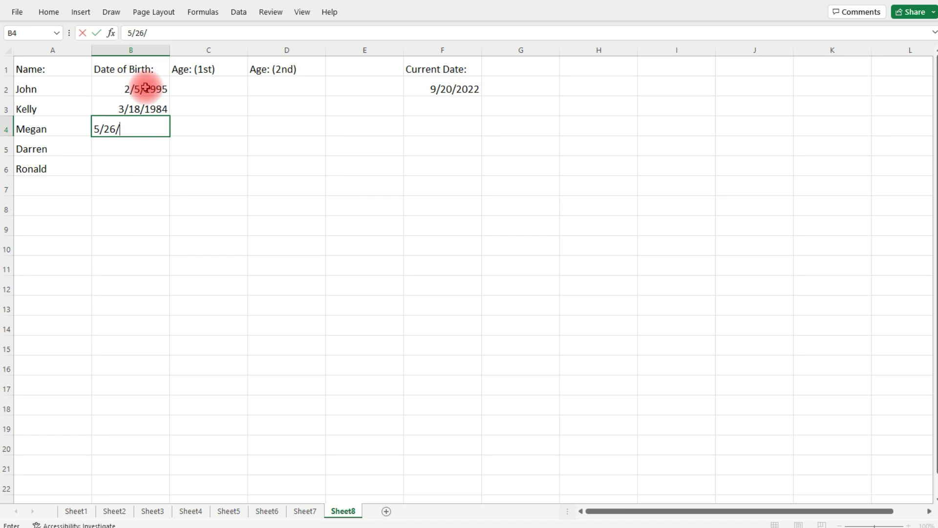
type("2001")
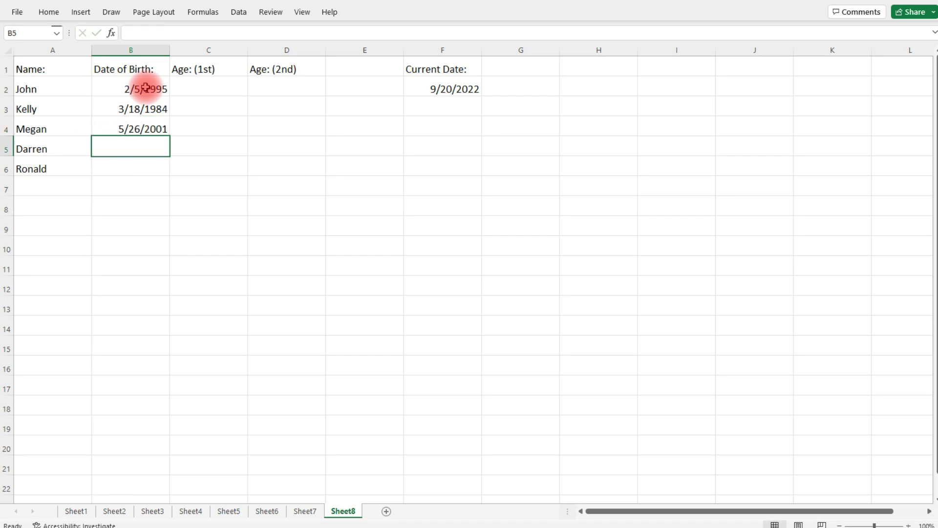
type("7/")
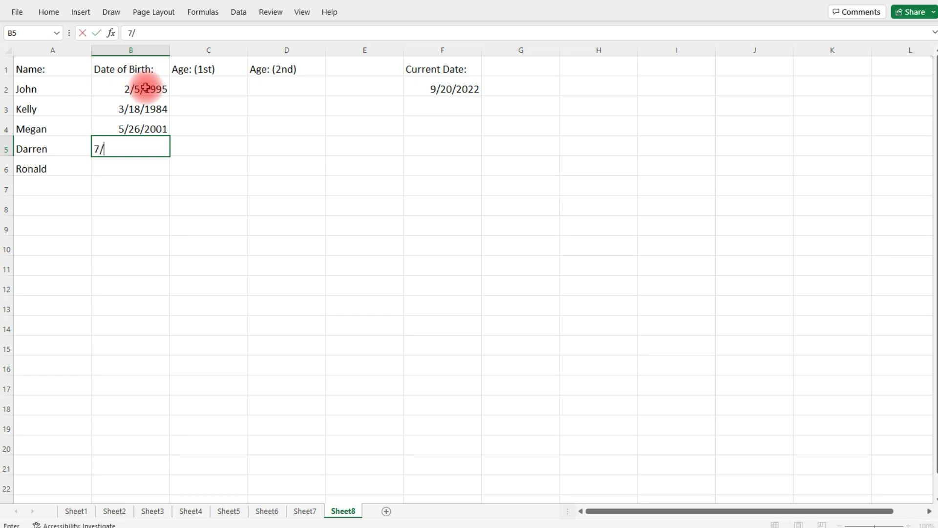
type("12/")
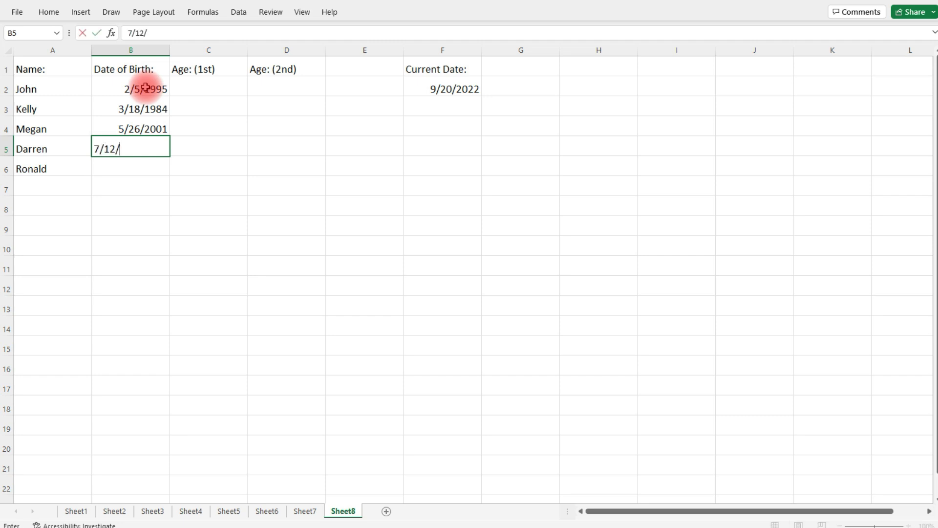
type("19")
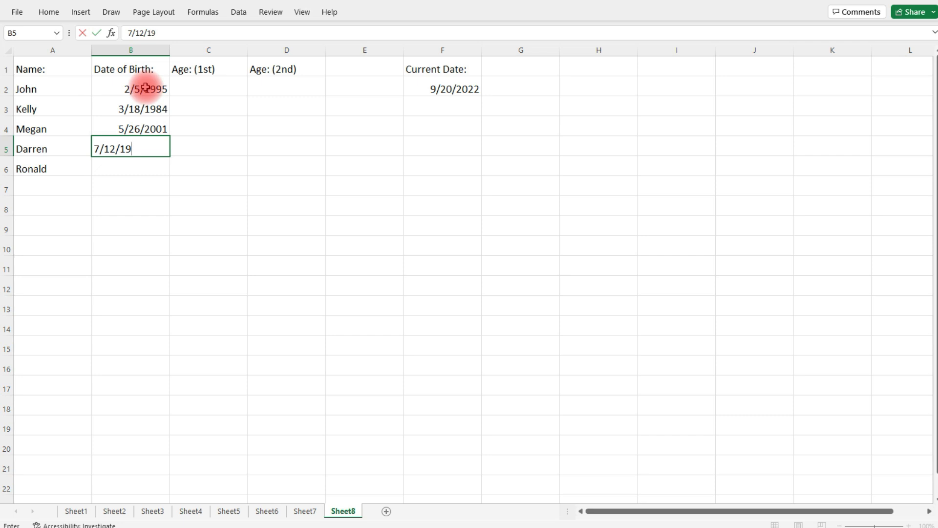
key("enter")
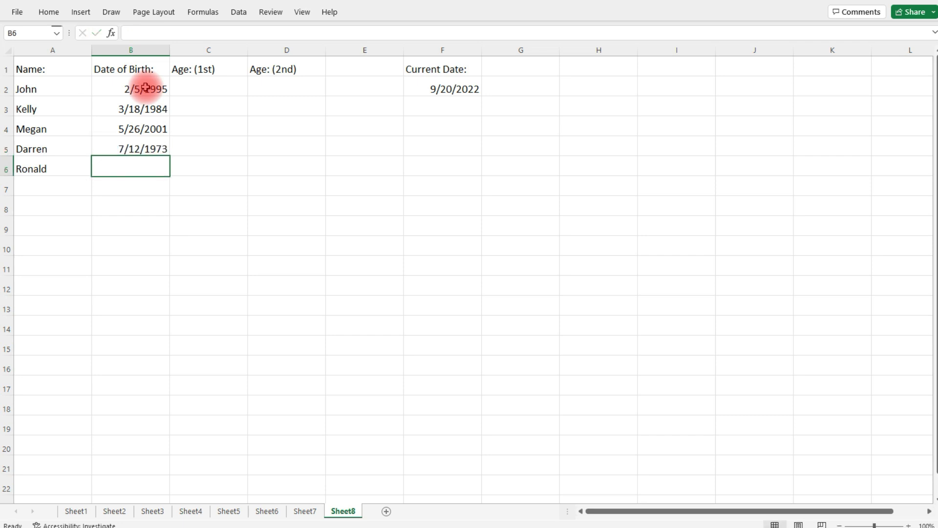
type("9")
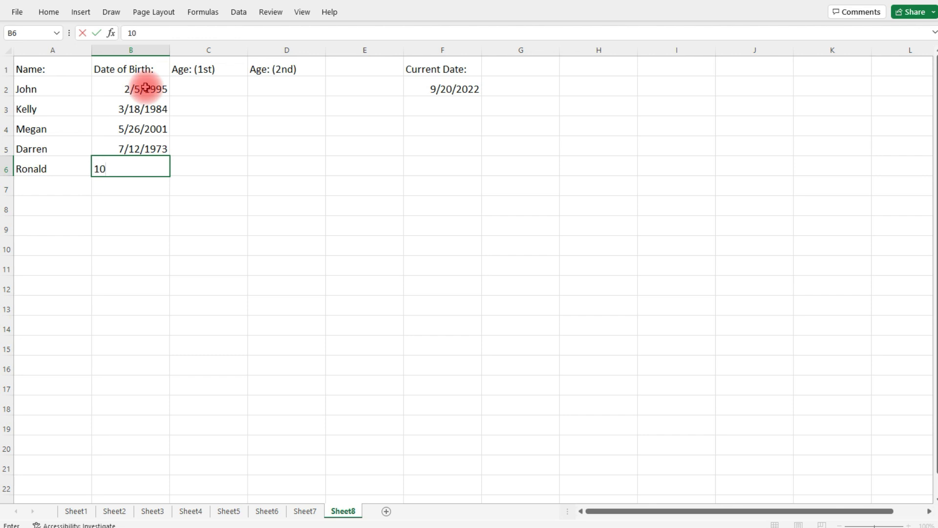
type("/30")
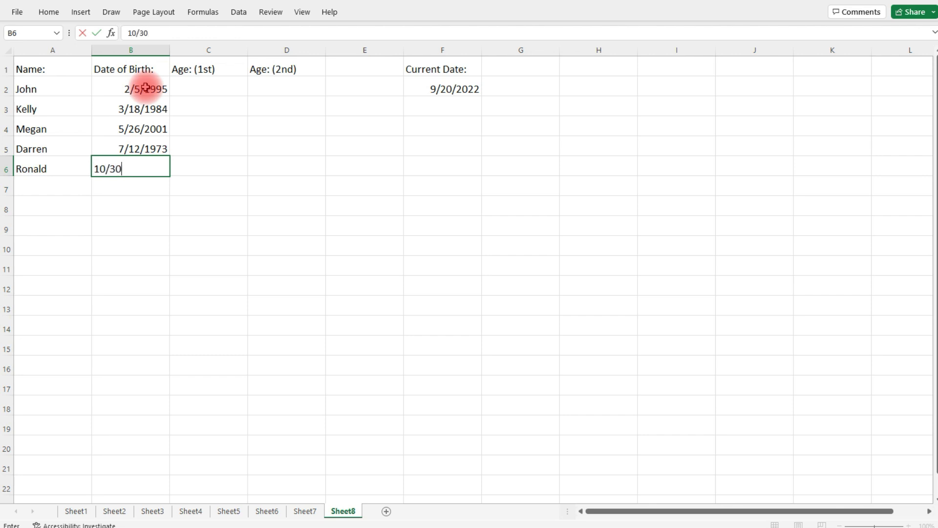
type("1958")
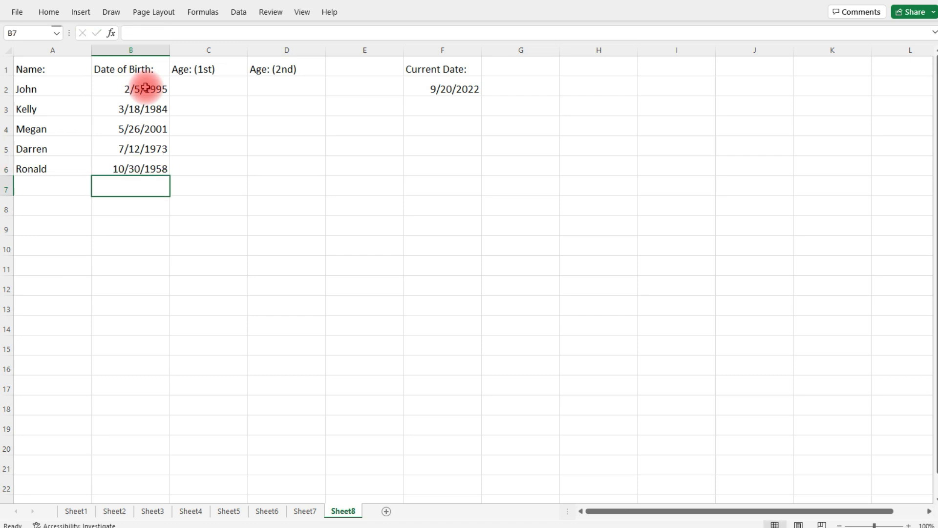
mouse_move(212, 84)
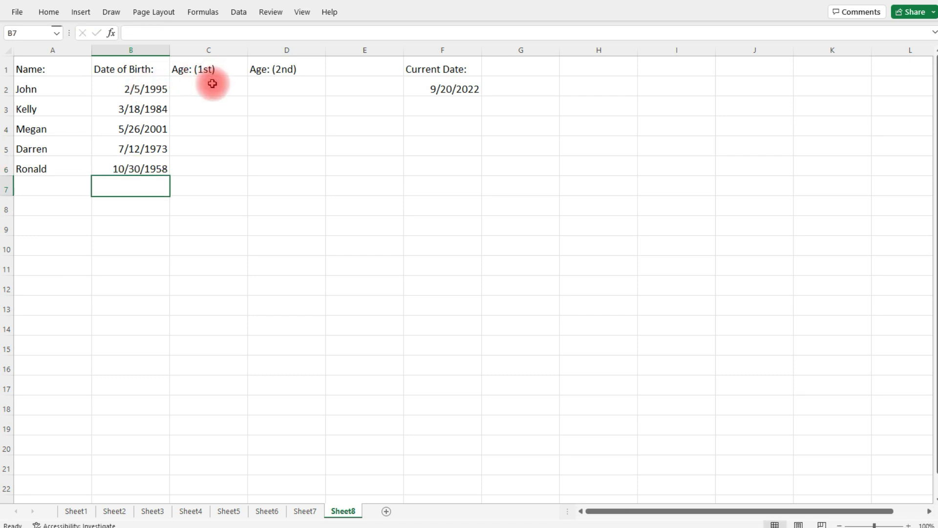
- Compute the day difference =(F2-B2) in trial cell C8, giving 10089 days
left_click(208, 89)
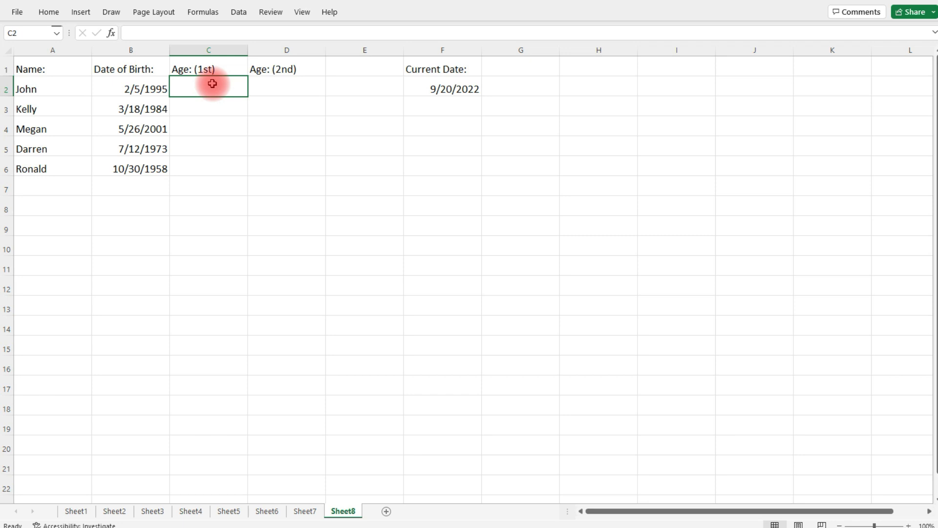
mouse_move(215, 234)
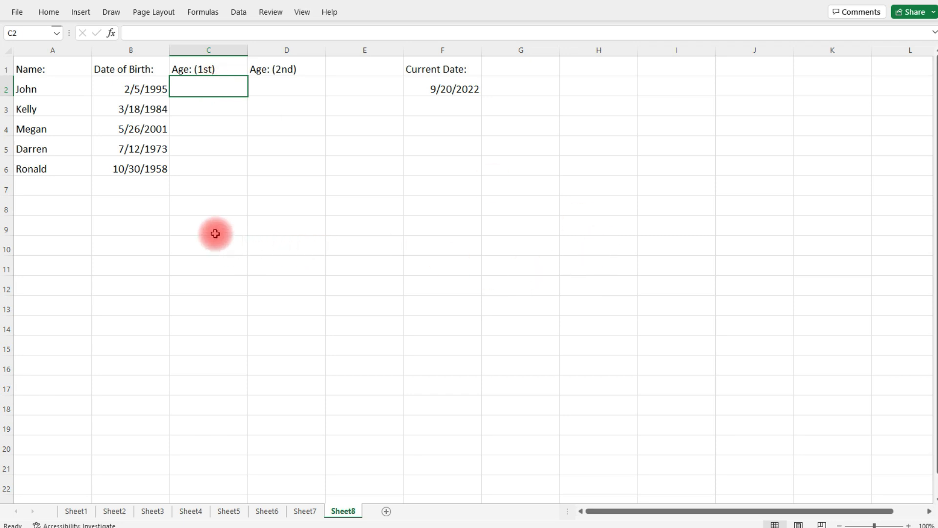
left_click(208, 206)
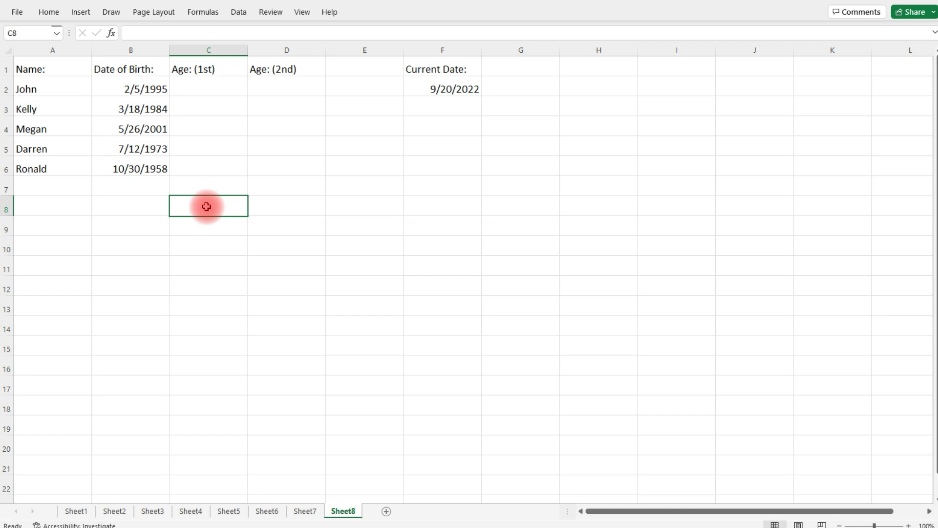
type("=")
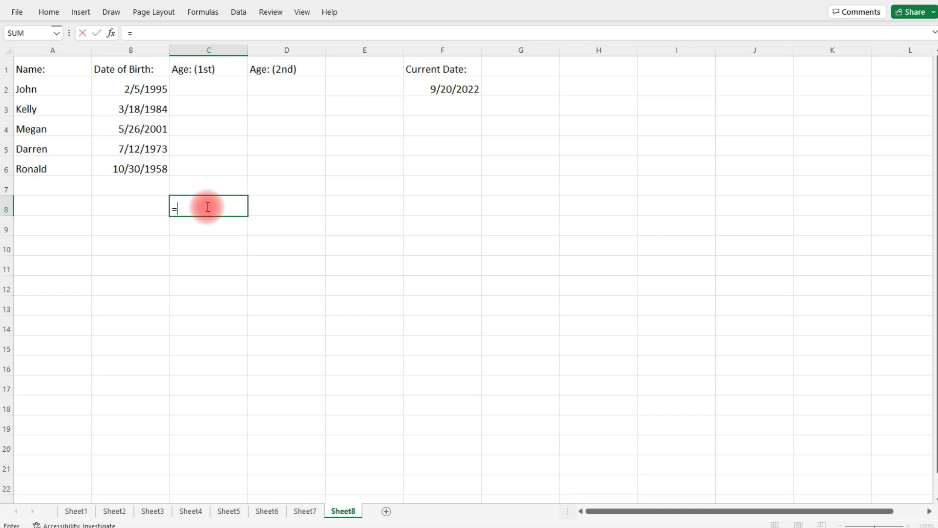
type("(")
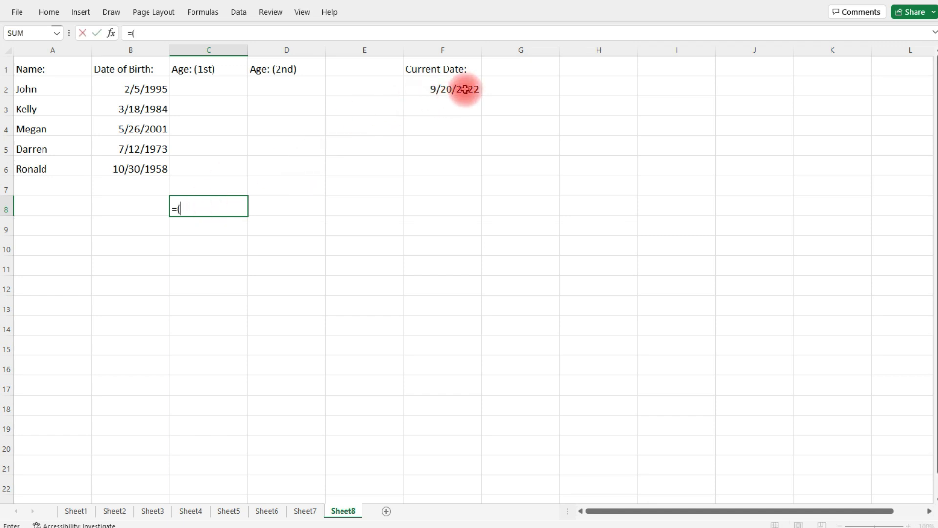
left_click(442, 89)
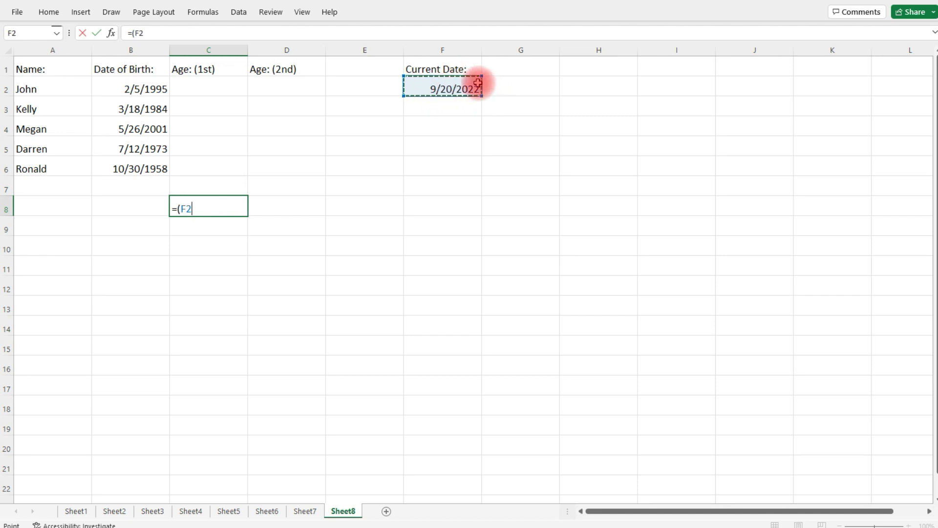
type("-")
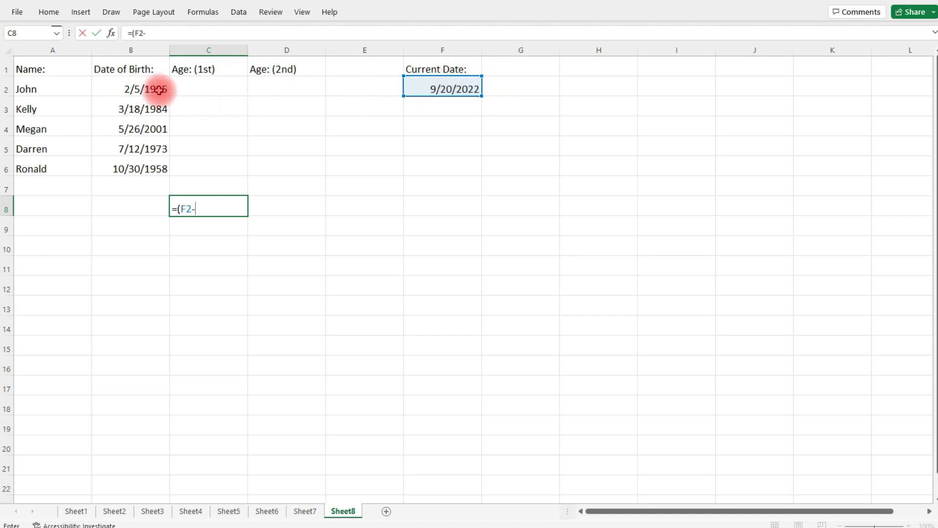
left_click(130, 89)
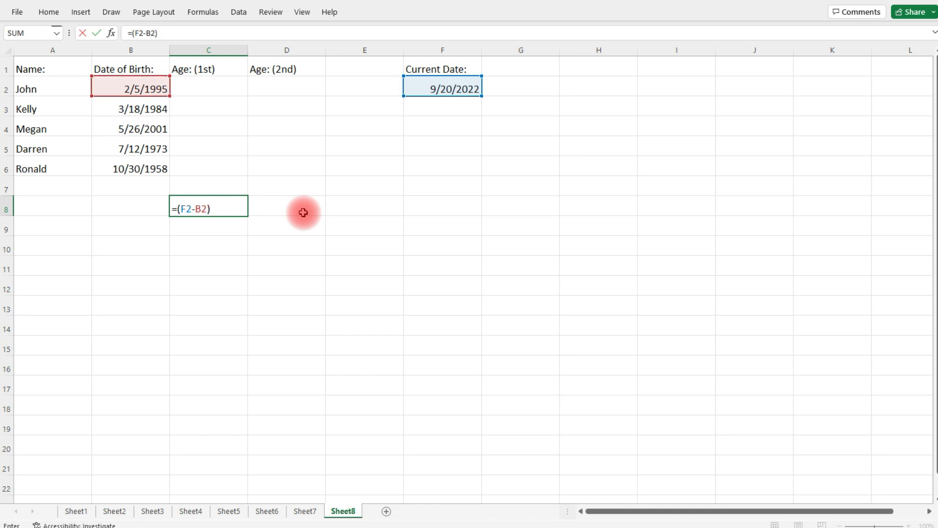
key("Enter")
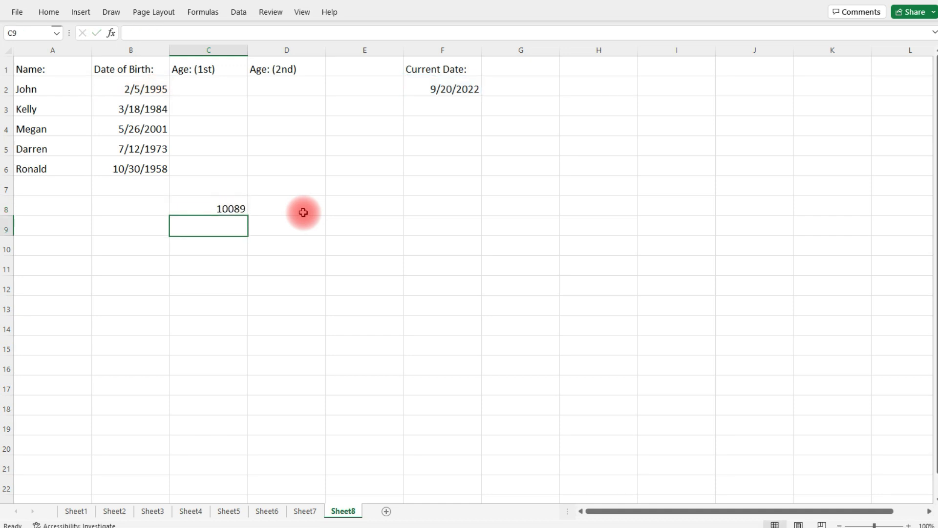
mouse_move(225, 208)
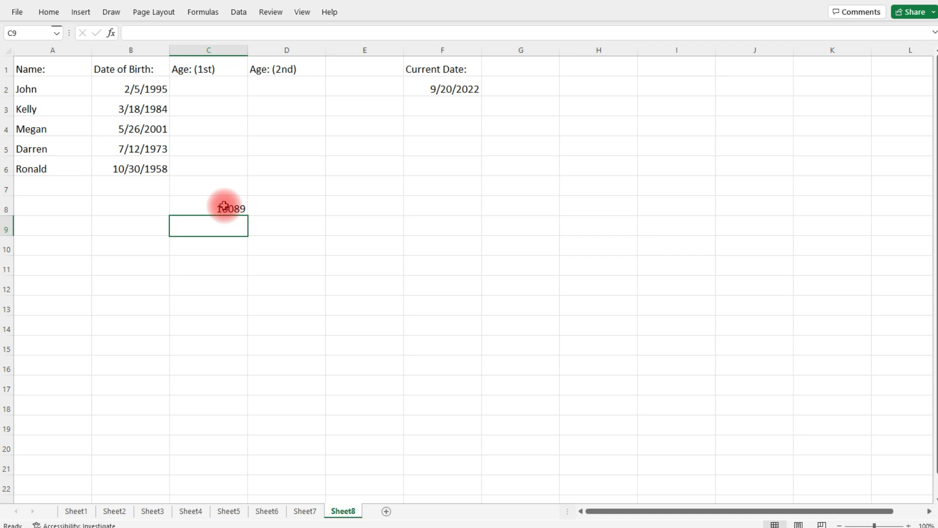
- Extend C8 to =(F2-B2)/365.25, giving John's decimal age 27.62217659
left_click(442, 89)
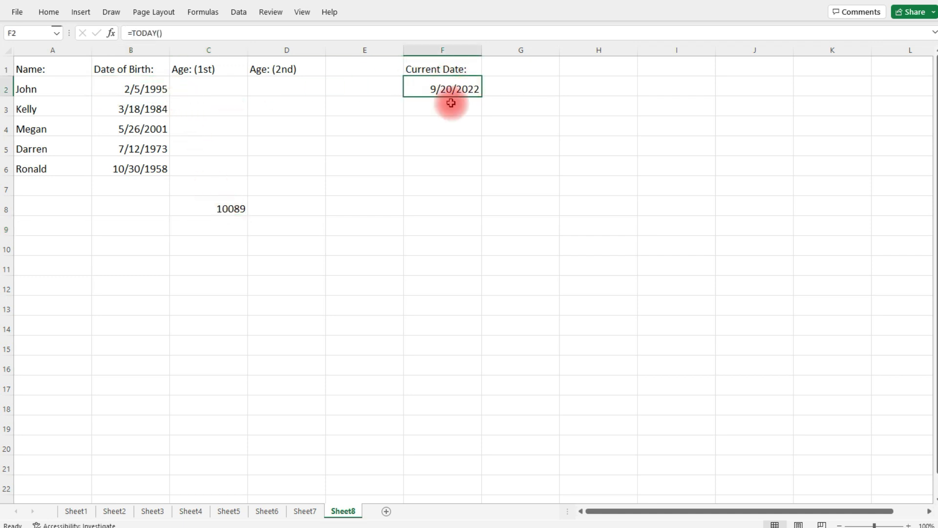
left_click(208, 208)
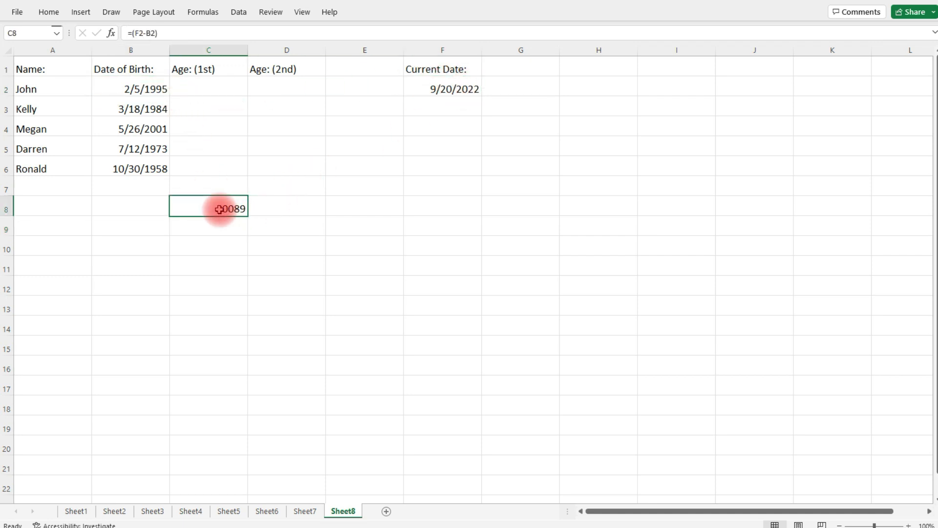
double_click(209, 209)
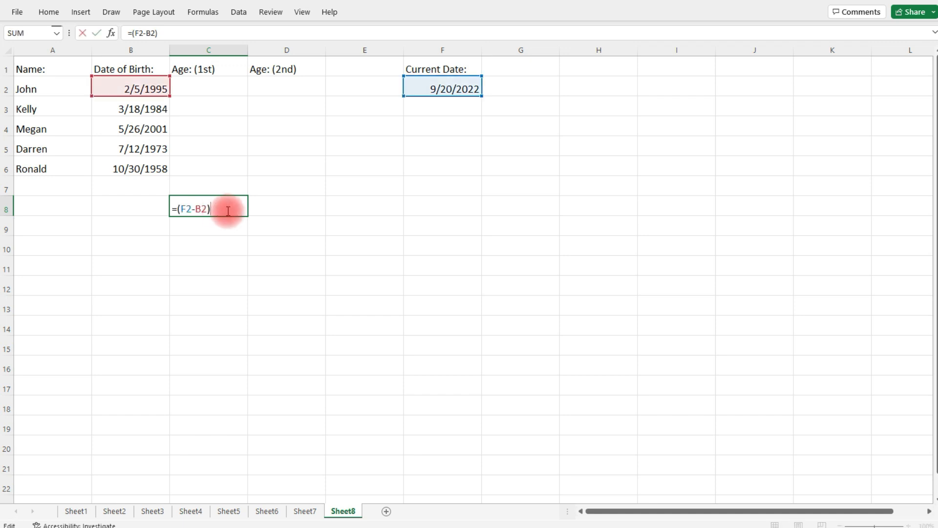
type("/")
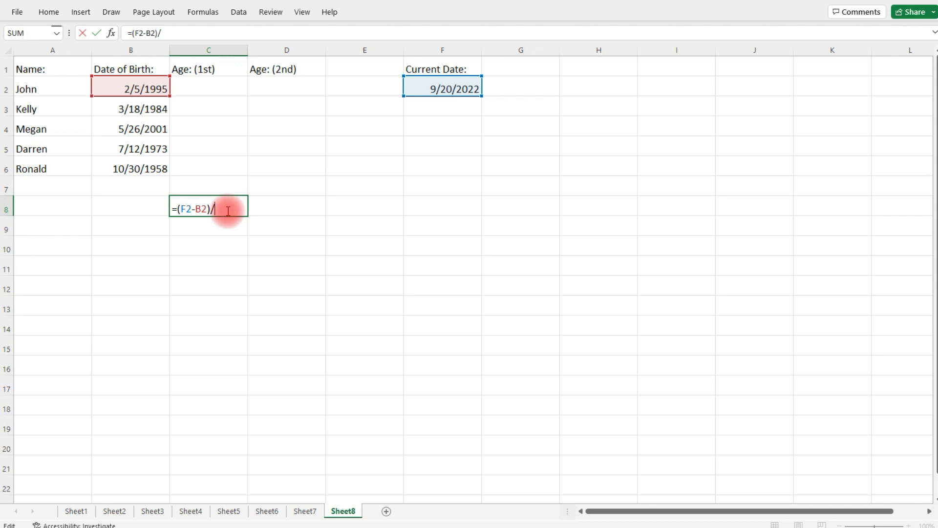
type("365.2")
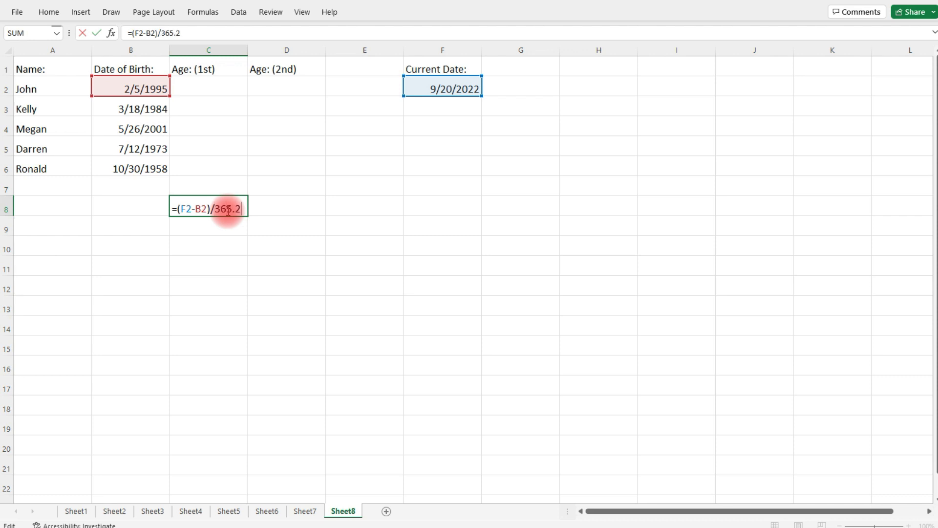
type("5")
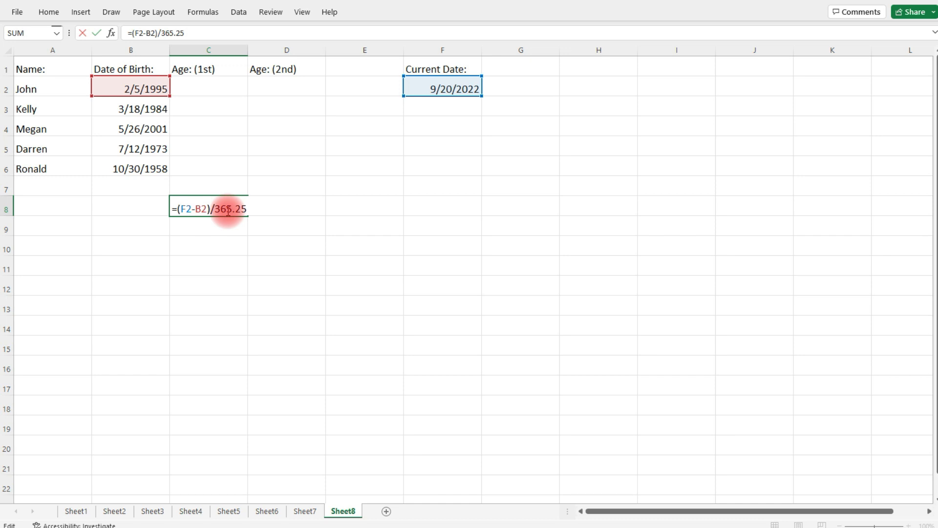
key("Enter")
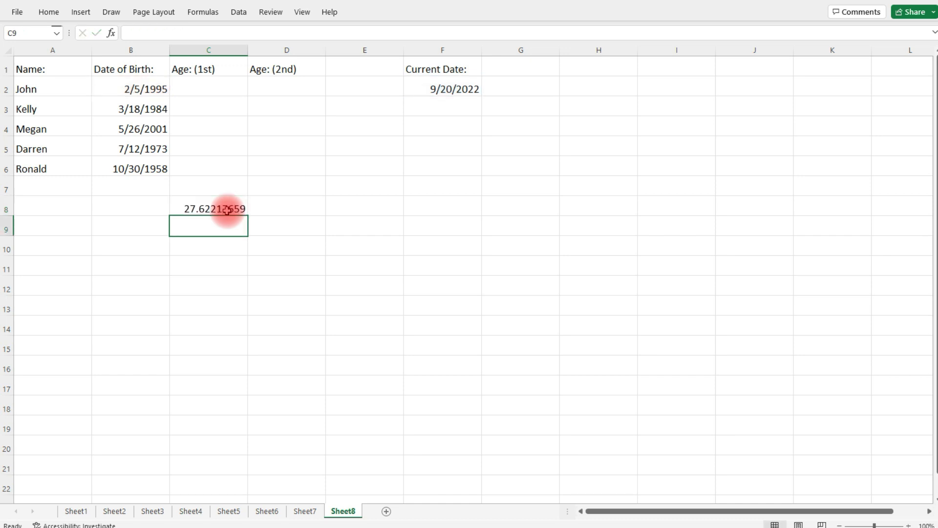
left_click(208, 208)
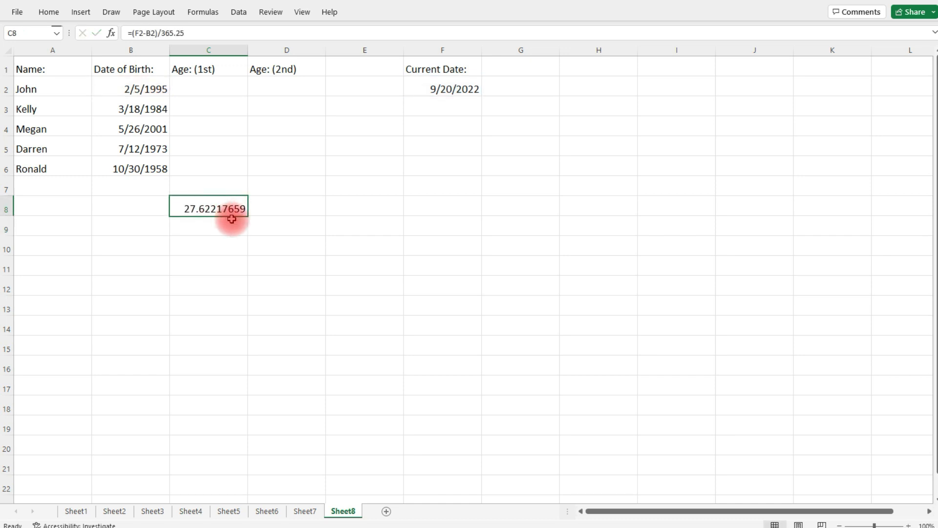
mouse_move(238, 158)
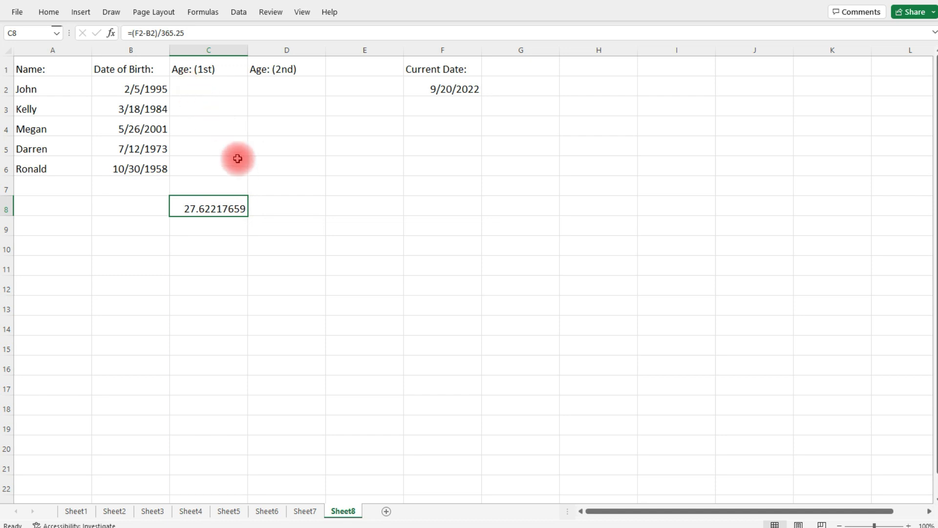
mouse_move(240, 220)
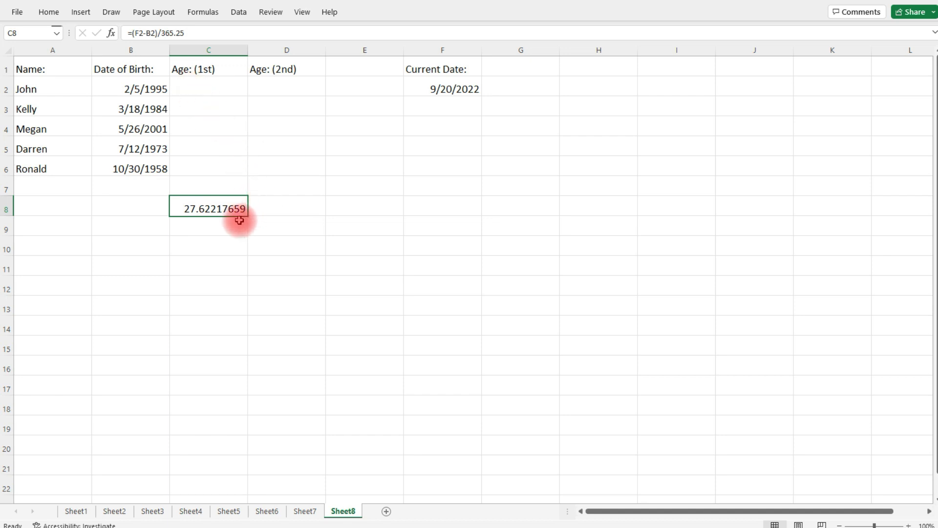
- Enter =INT(C8) in C9 to round the decimal age down to 27
left_click(209, 228)
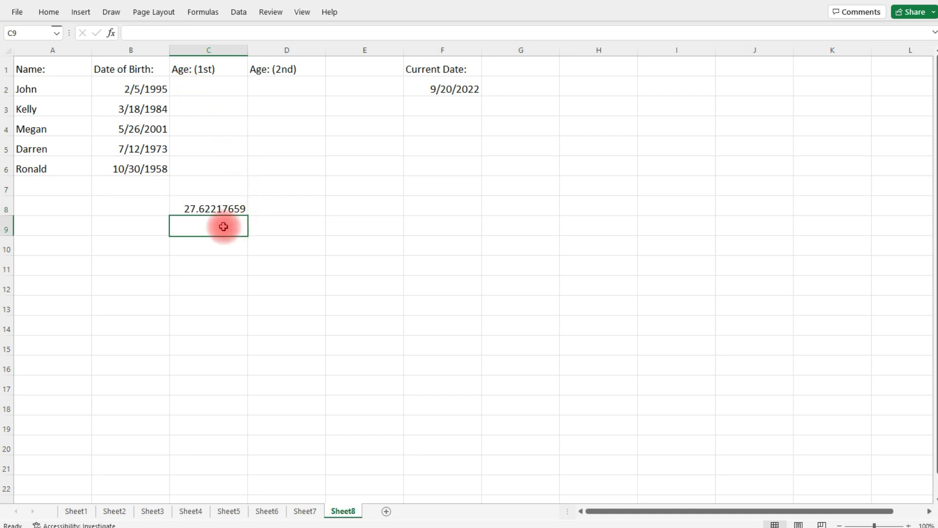
type("=")
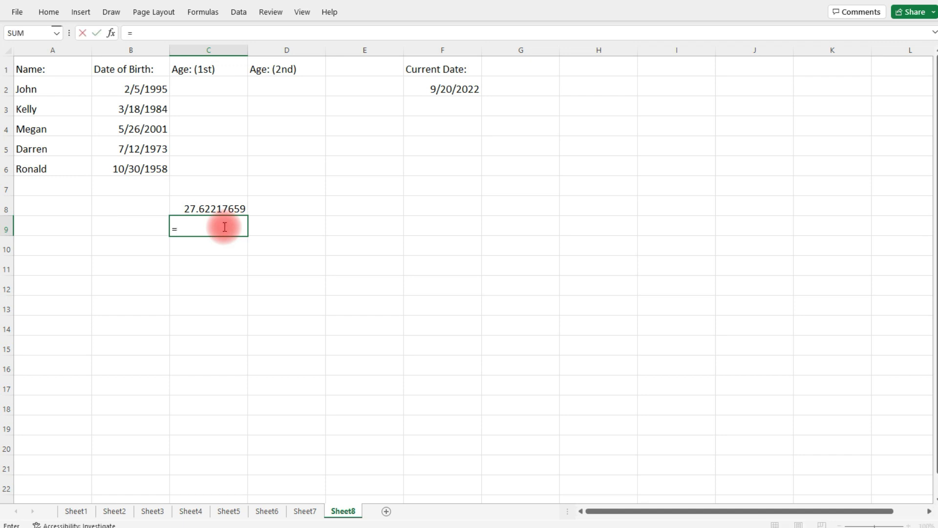
type("int")
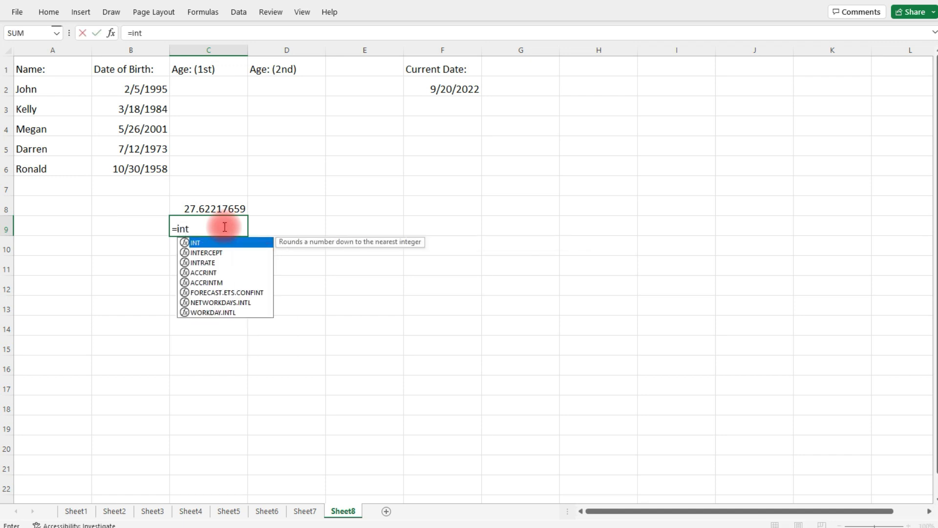
type("(")
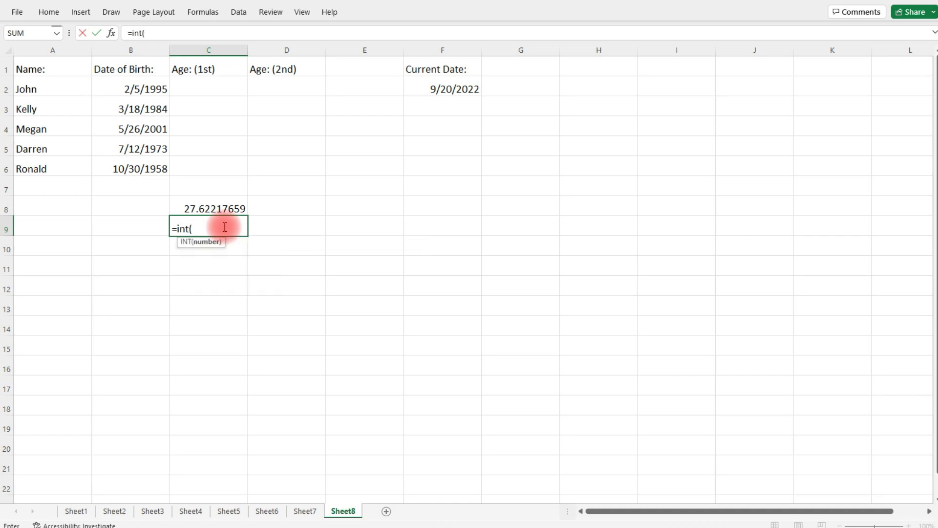
left_click(209, 209)
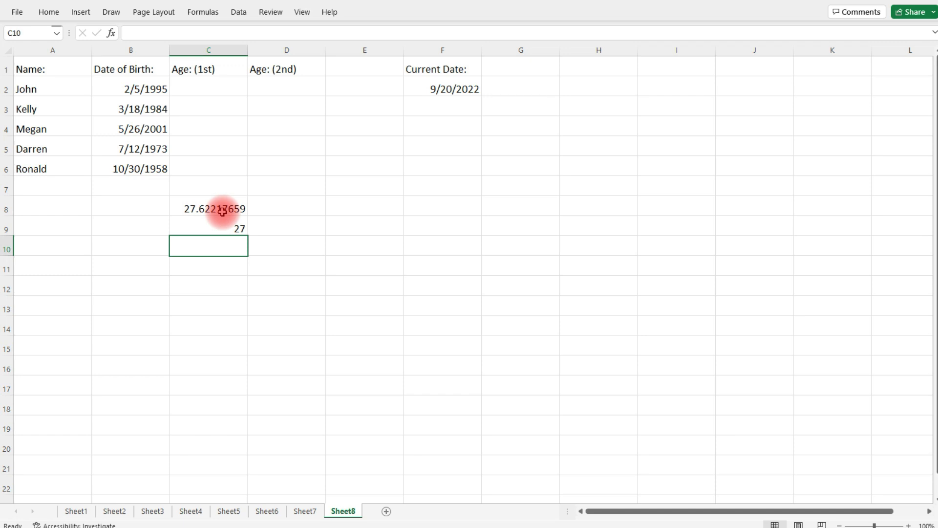
left_click(208, 208)
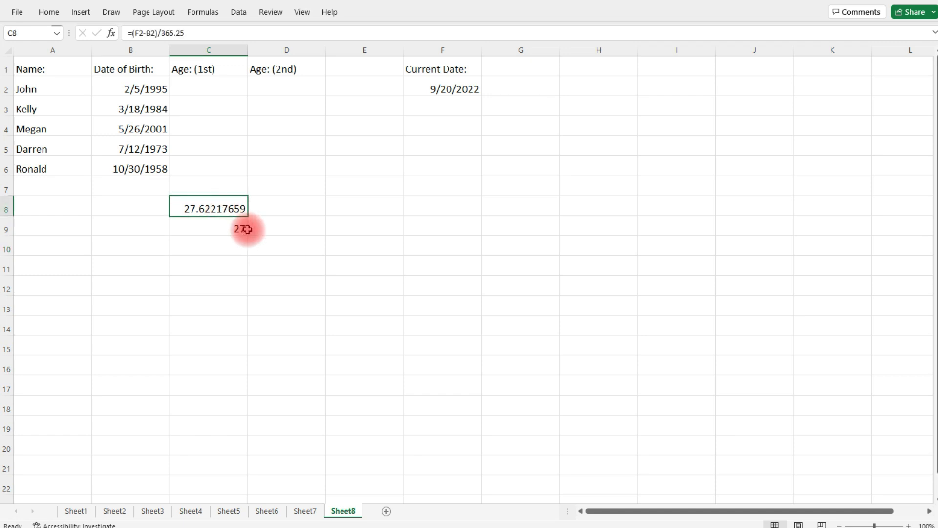
left_click(208, 229)
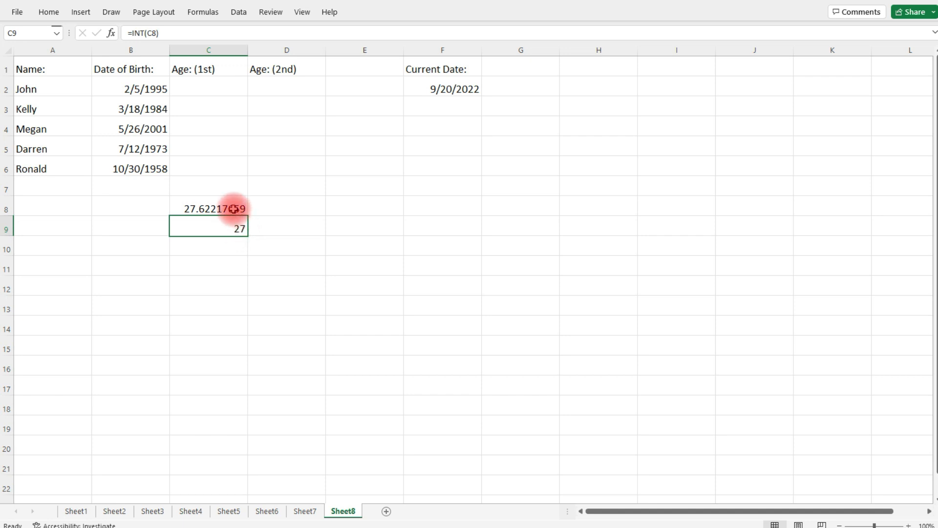
mouse_move(238, 231)
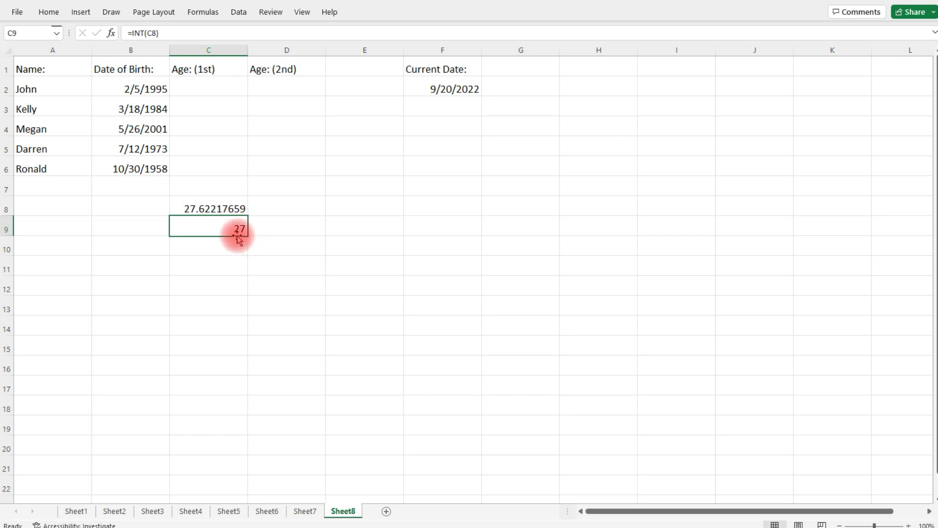
mouse_move(213, 73)
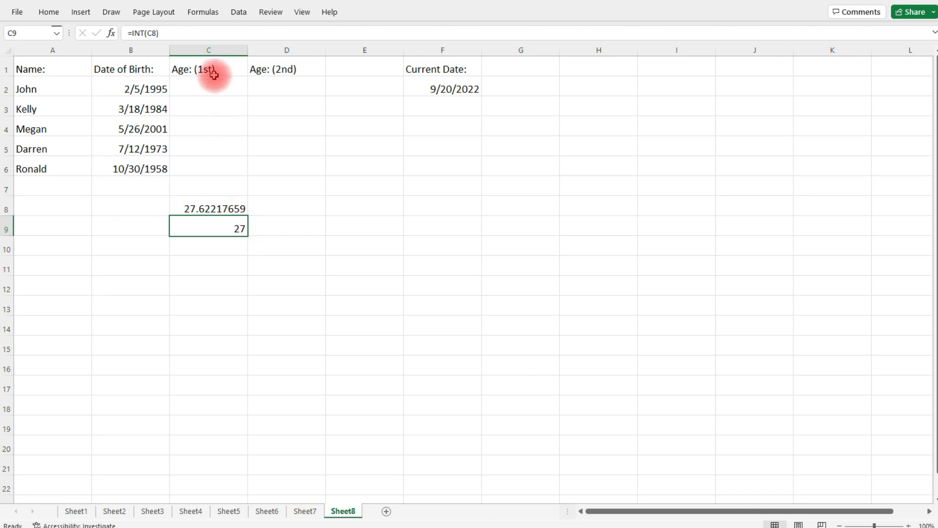
- Enter the combined formula =INT((F2-B2)/365.25) in C2, giving John's age 27
left_click(208, 89)
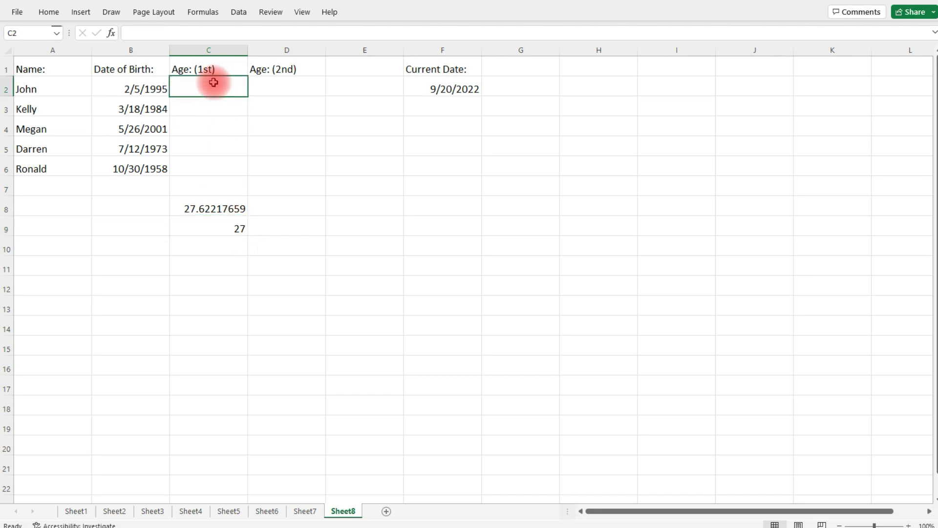
type("=i")
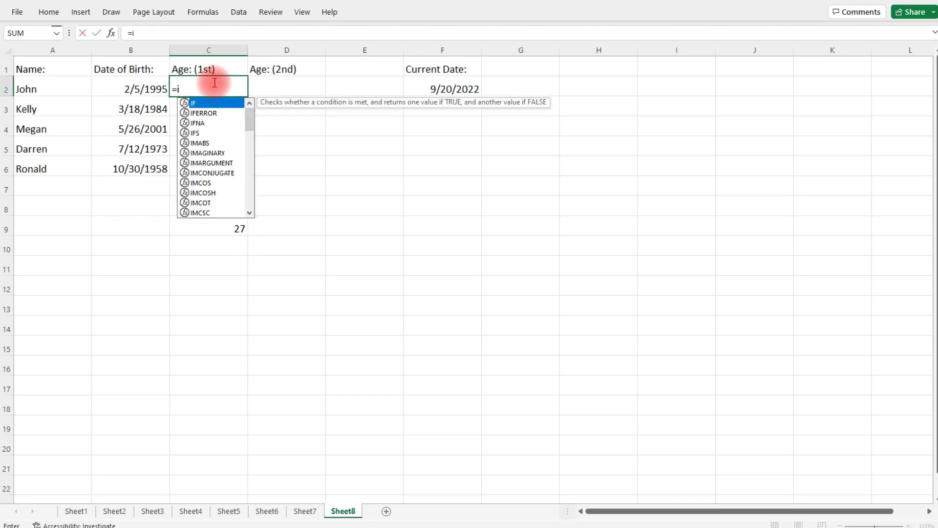
type("nt(")
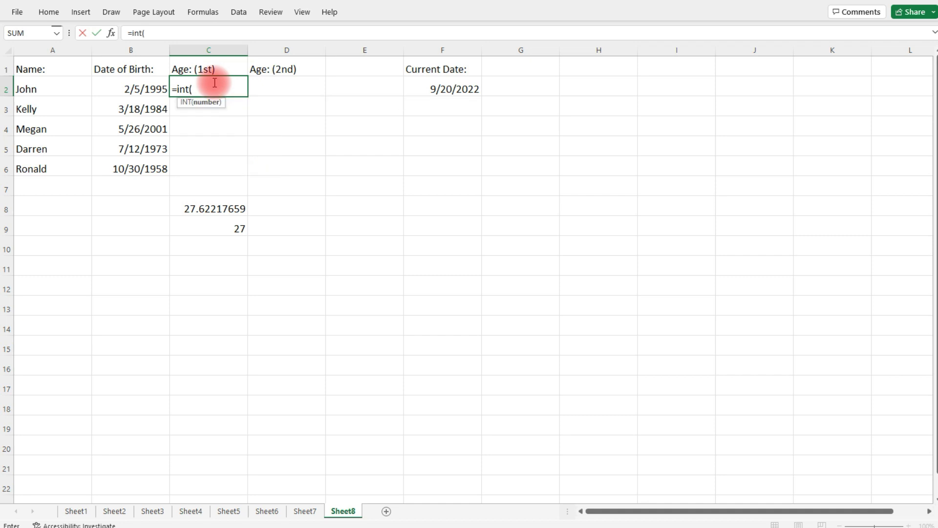
type("(")
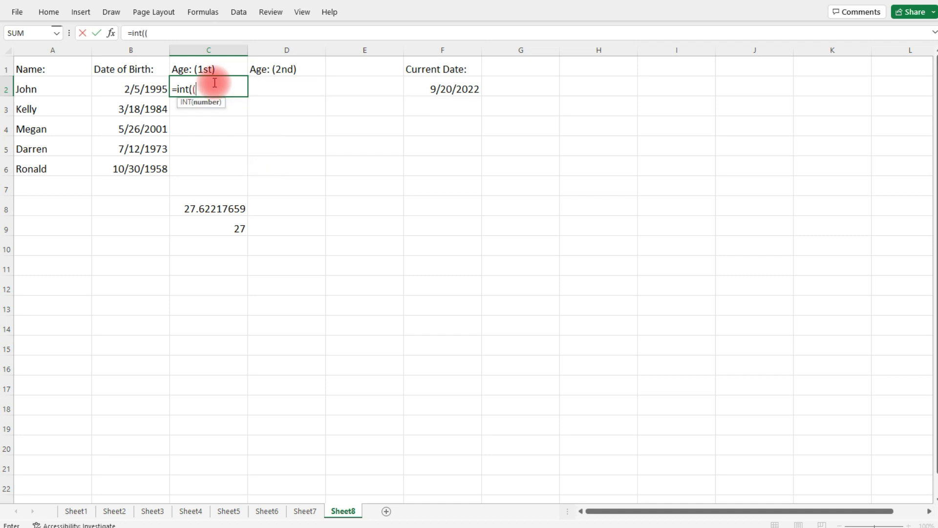
mouse_move(464, 99)
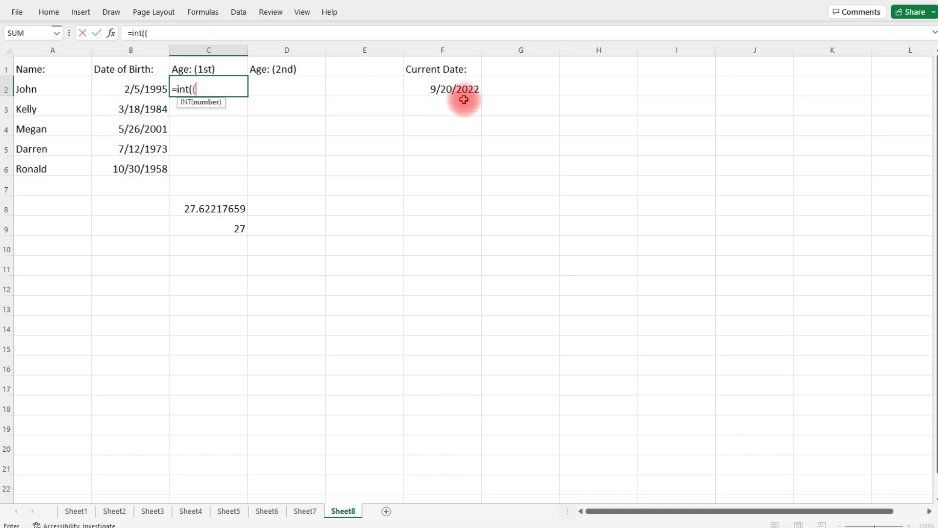
left_click(442, 89)
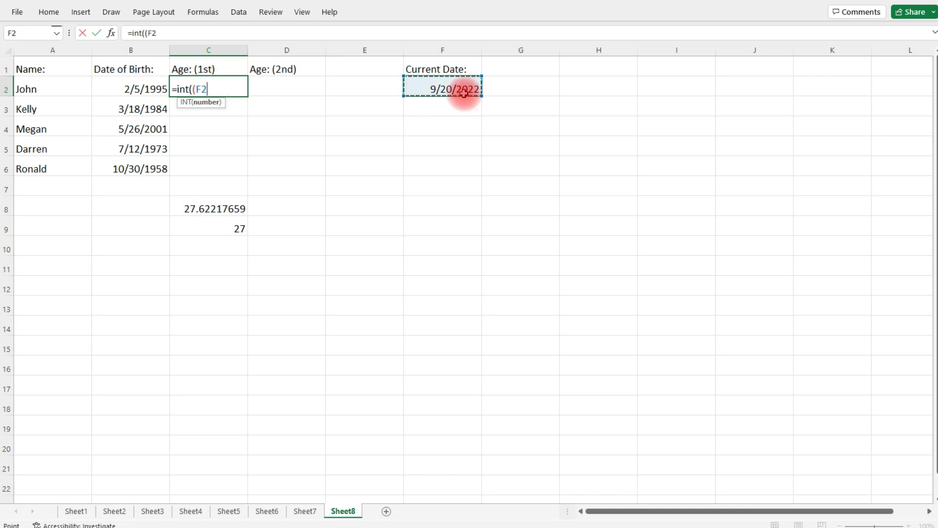
left_click(130, 89)
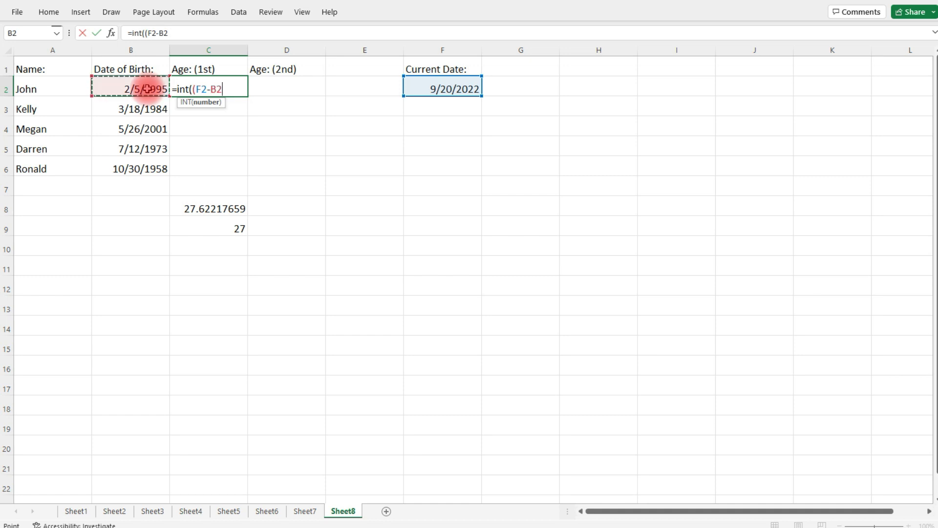
type(")")
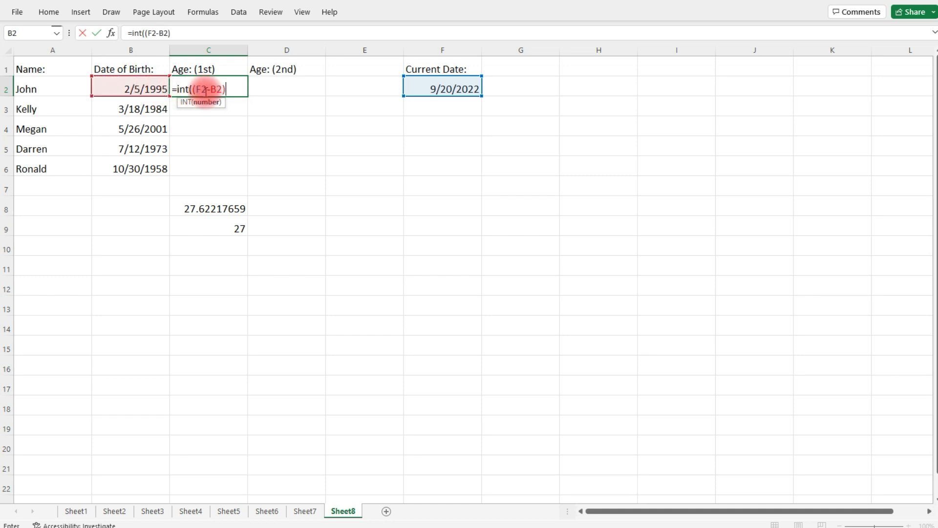
type("/")
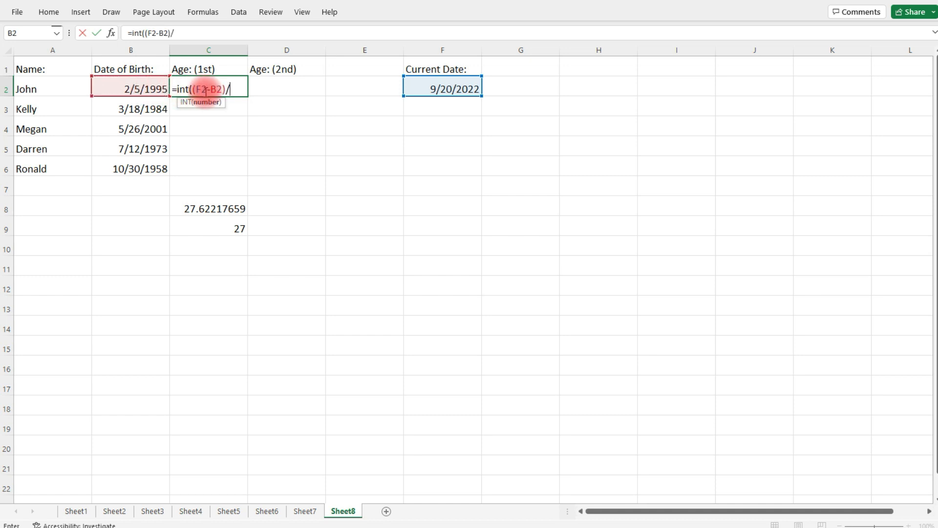
type("365.25")
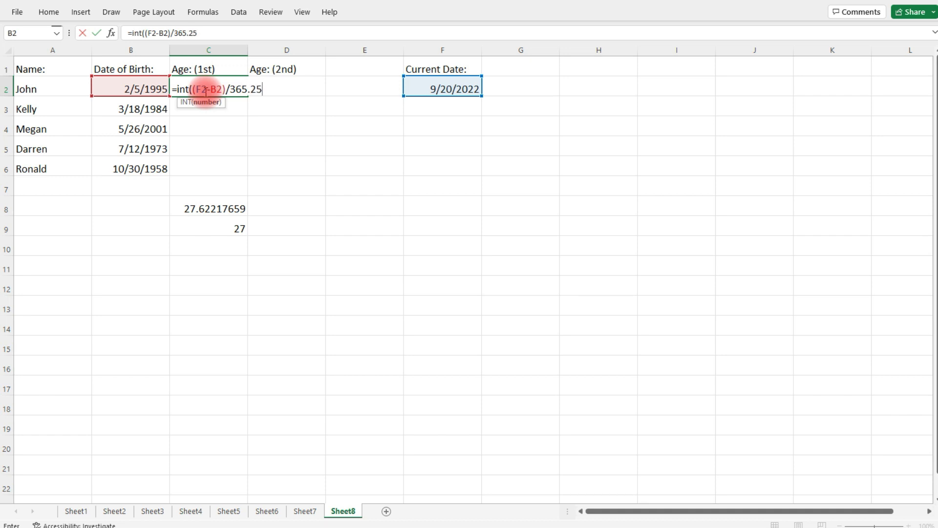
key("Enter")
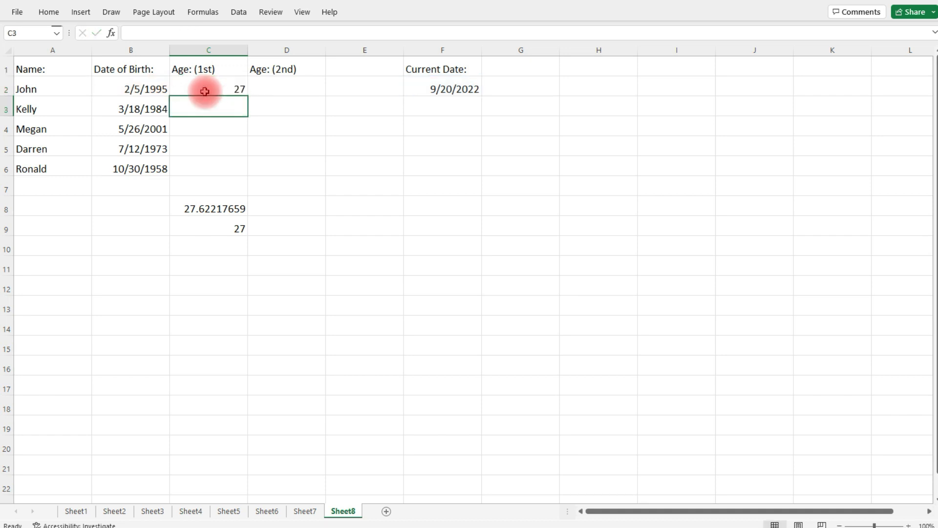
- Copy John's age formula to Kelly's row, find the -85 from the shifted current-date reference, and discard it
left_click(208, 89)
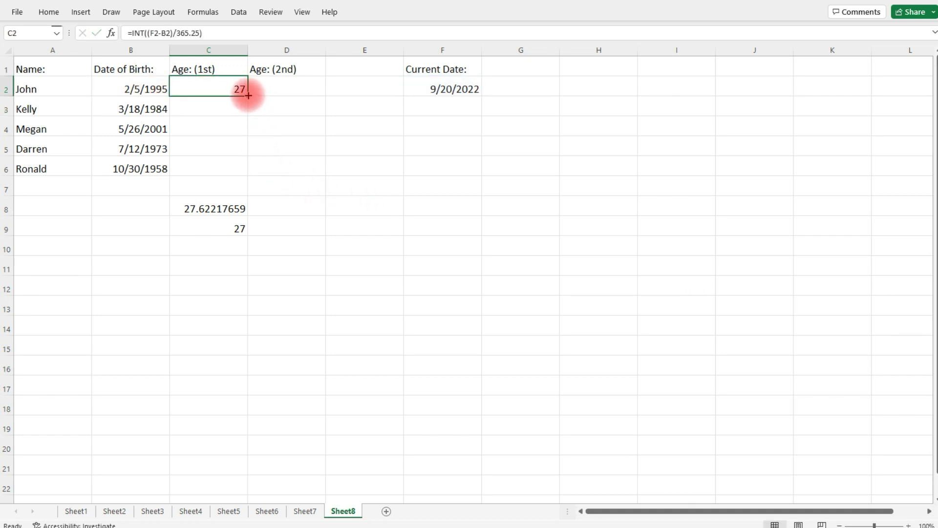
left_click_drag(247, 96, 248, 109)
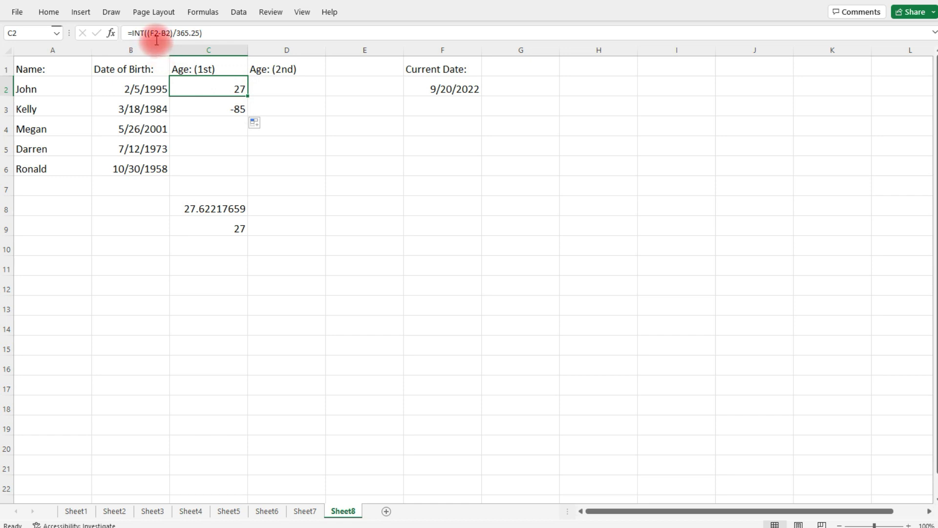
left_click(208, 109)
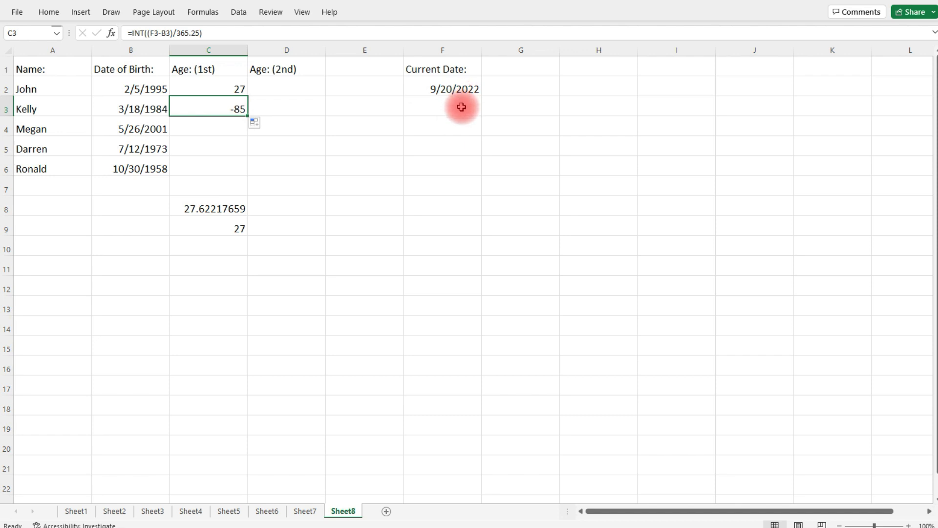
left_click(442, 106)
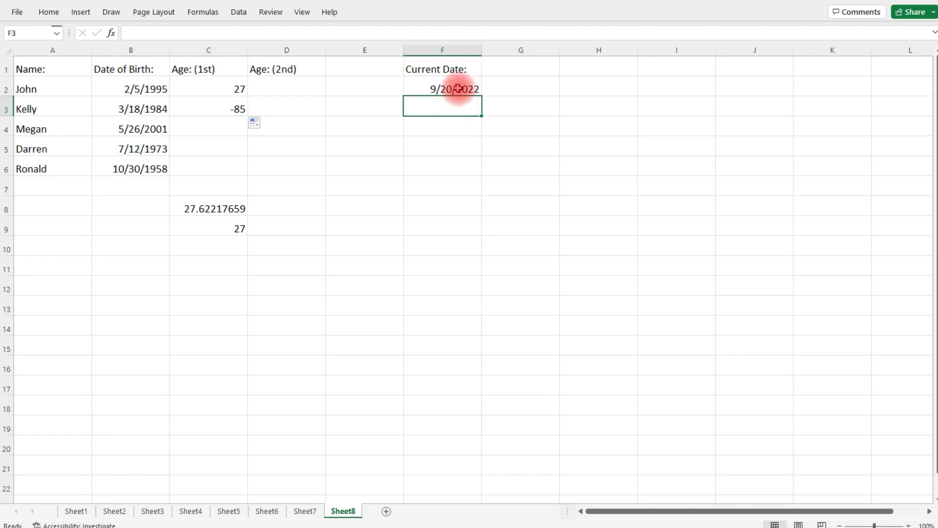
left_click(442, 89)
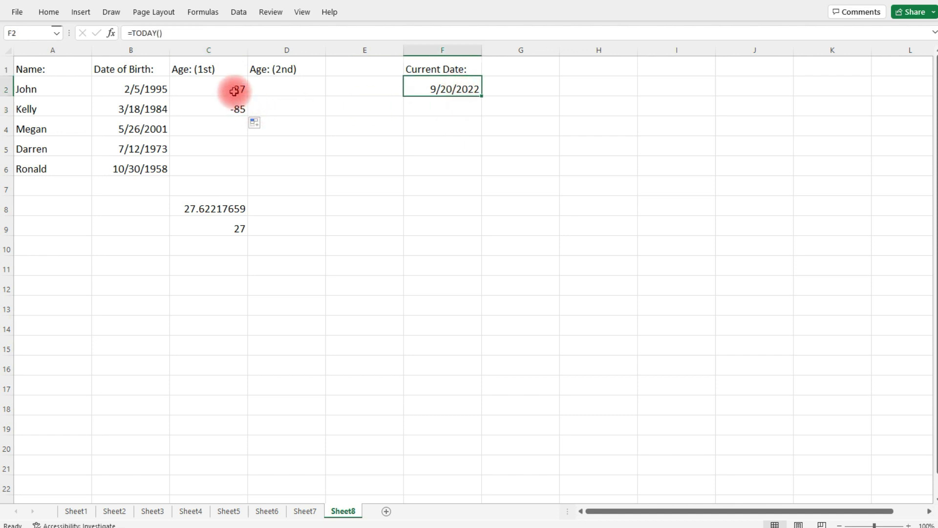
left_click(209, 109)
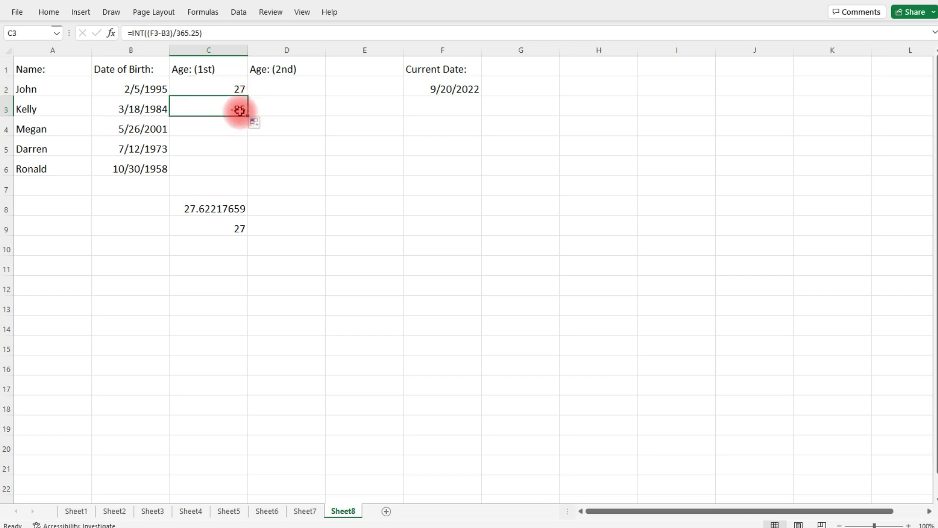
left_click(208, 89)
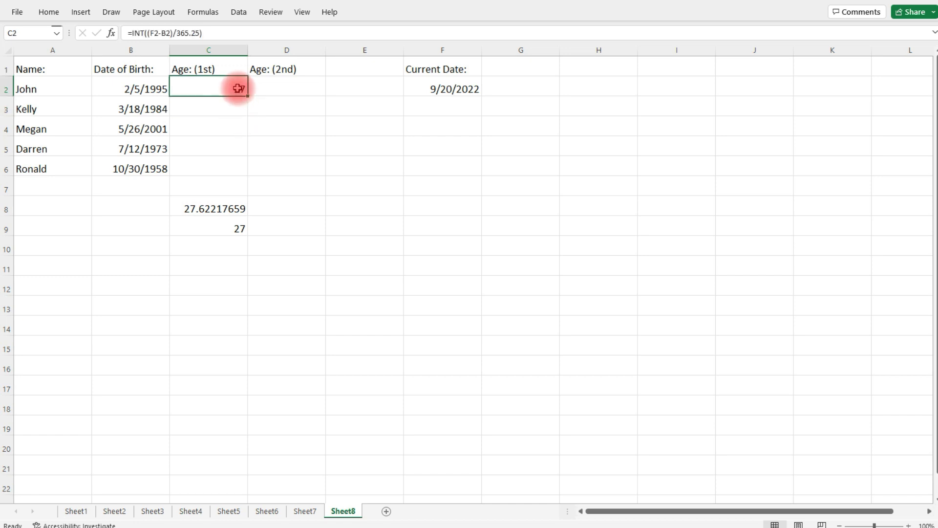
- Make the current-date reference absolute ($F$2) in C2 and fill the formula down to C6
double_click(208, 89)
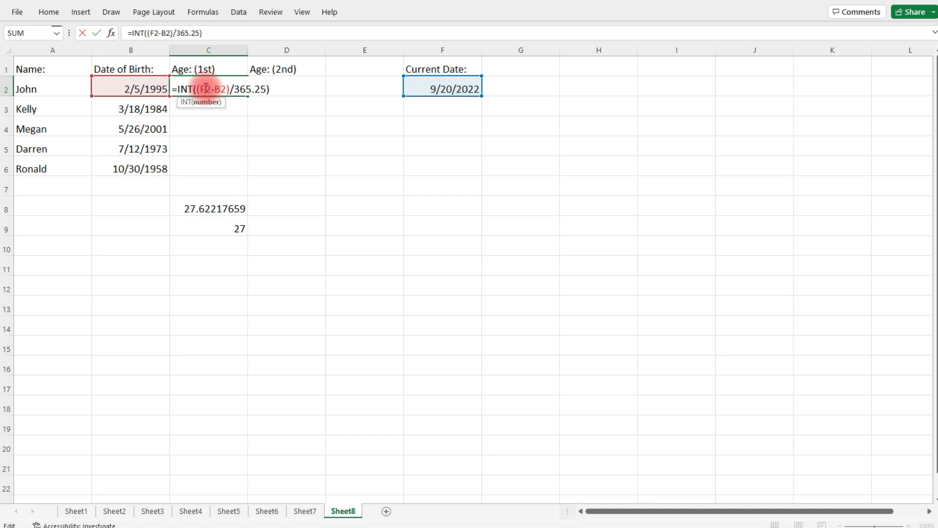
key("f4")
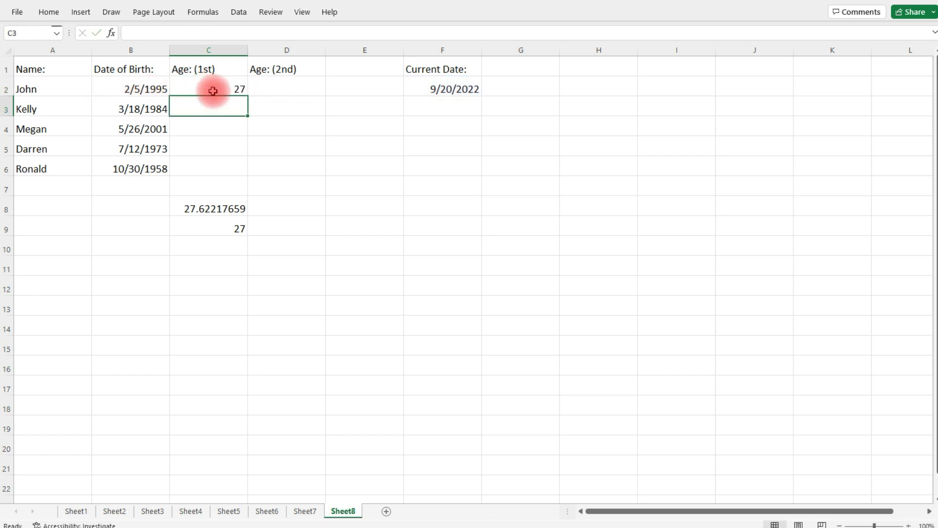
left_click(208, 89)
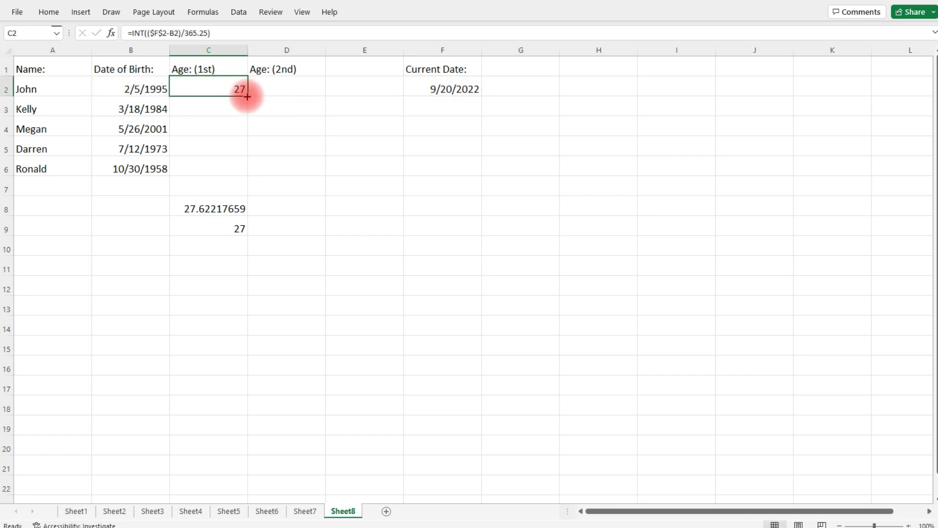
left_click_drag(246, 97, 246, 174)
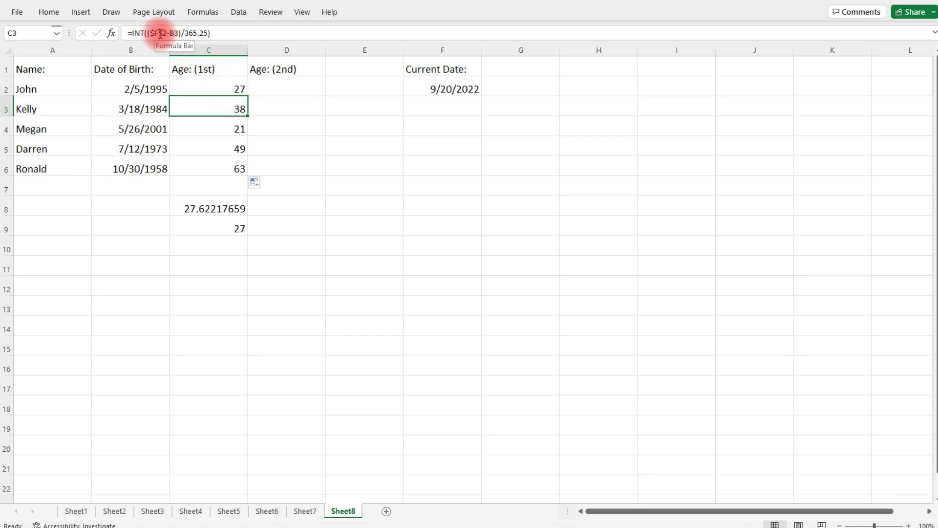
- Review the filled age formulas showing 27, 38, 21, 49 and 63 for the five people
left_click(208, 128)
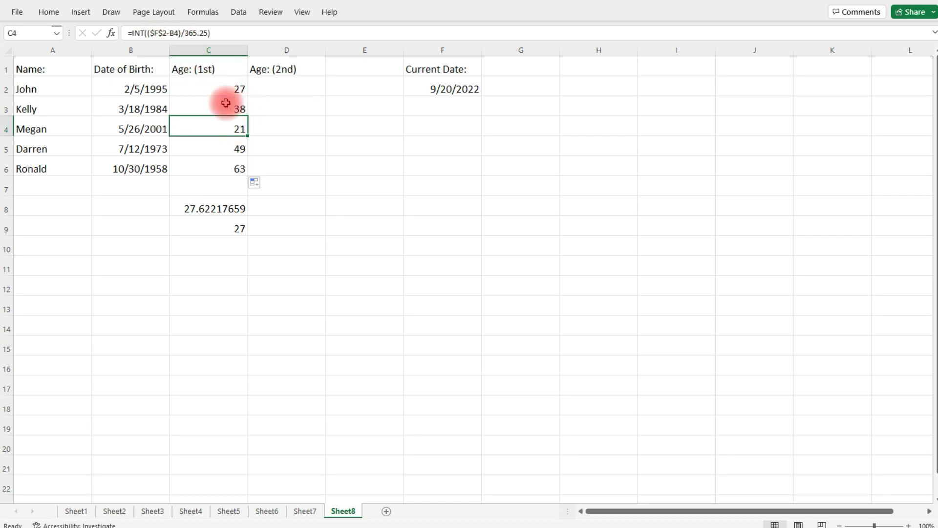
left_click(209, 168)
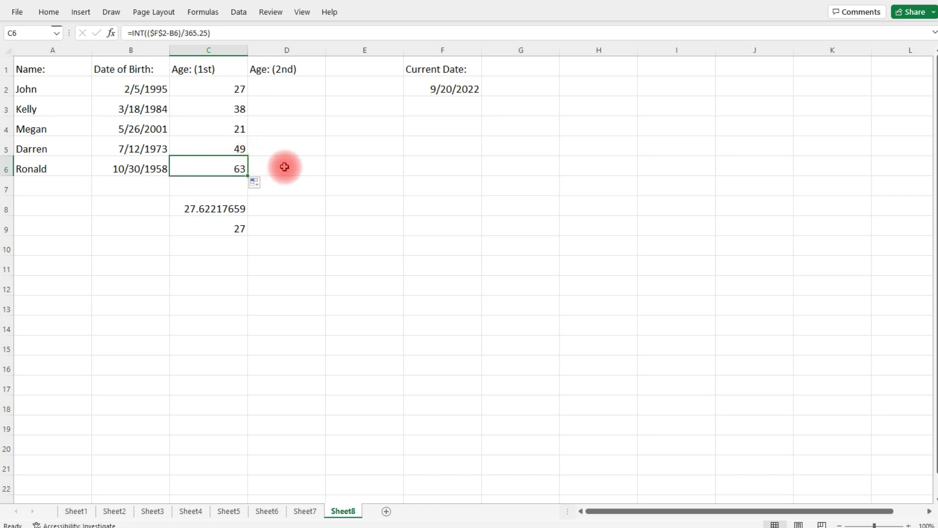
left_click(209, 89)
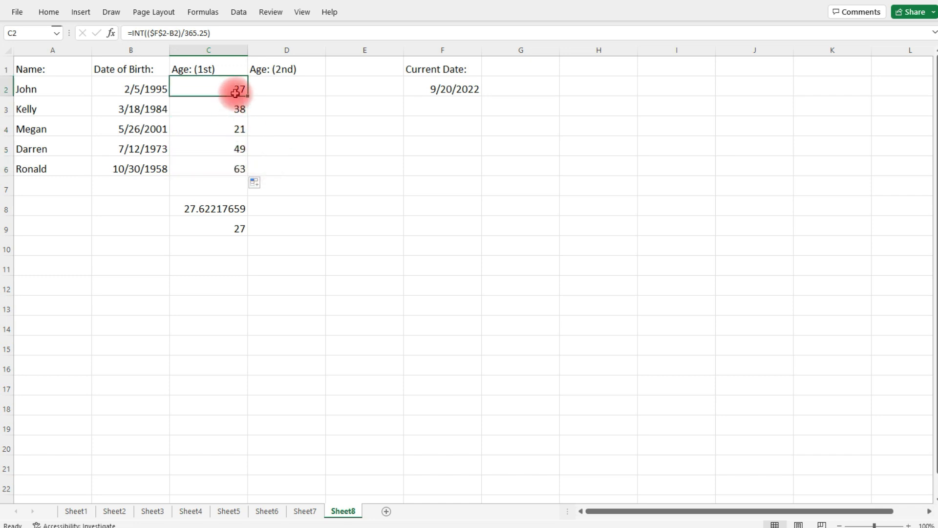
left_click(208, 108)
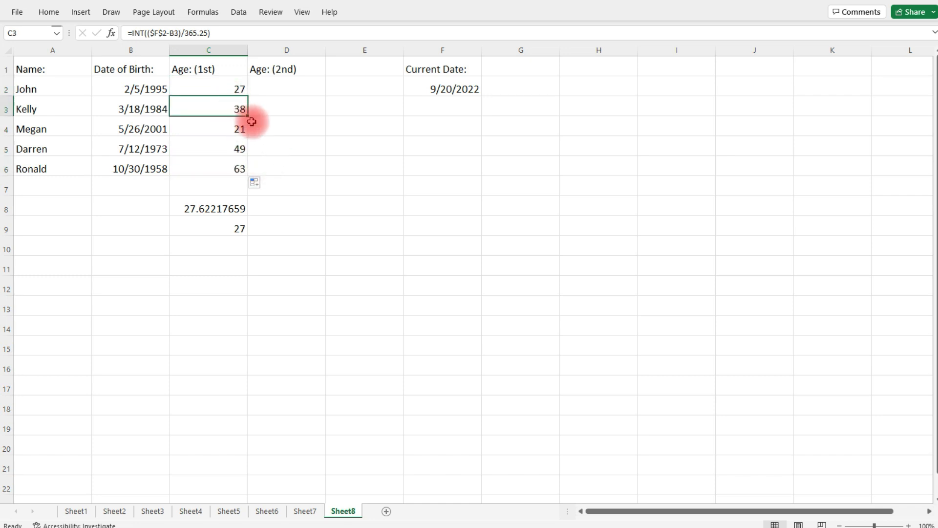
left_click(208, 129)
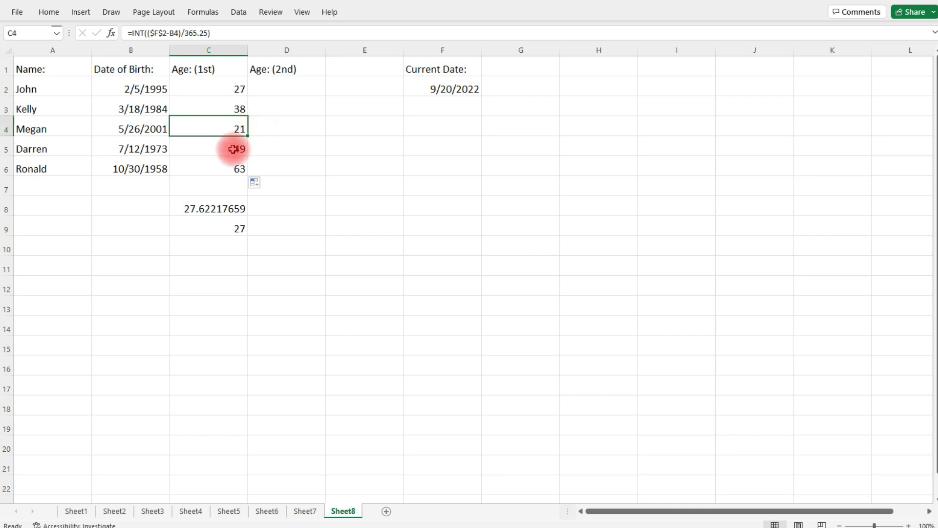
left_click(209, 168)
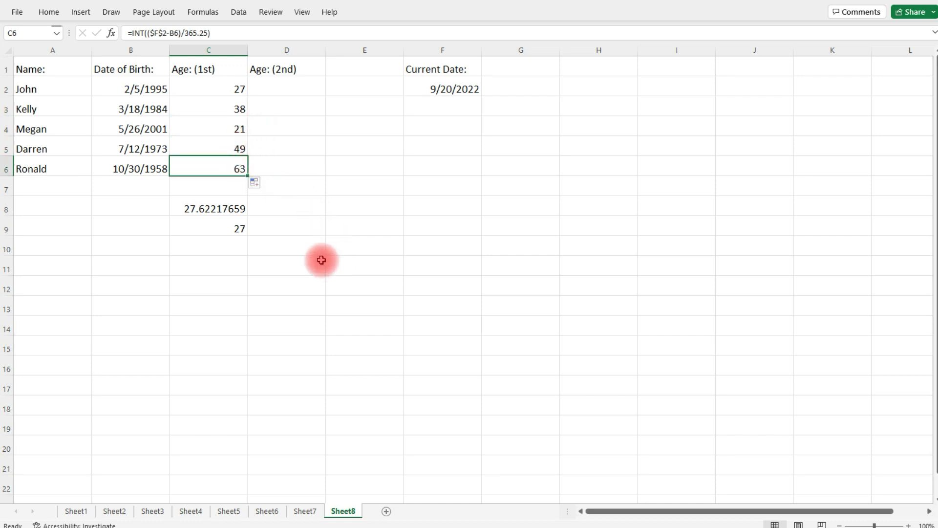
mouse_move(282, 250)
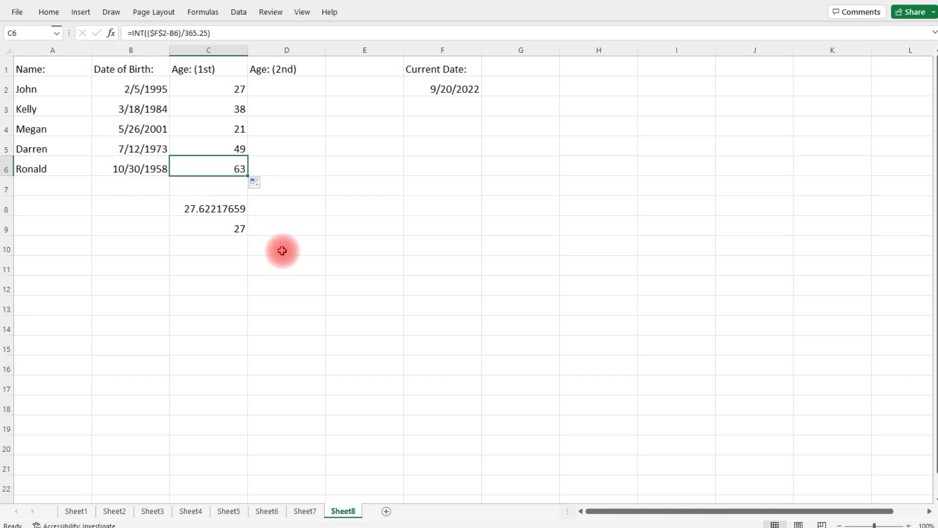
left_click(286, 208)
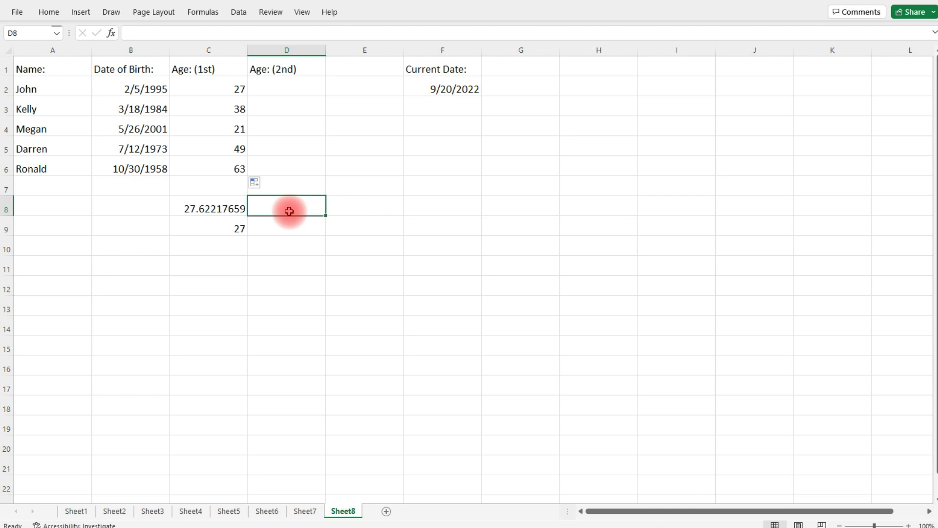
- Enter =YEARFRAC(B2,F2,1) in D8 giving John's fractional age 27.62217659
type("=")
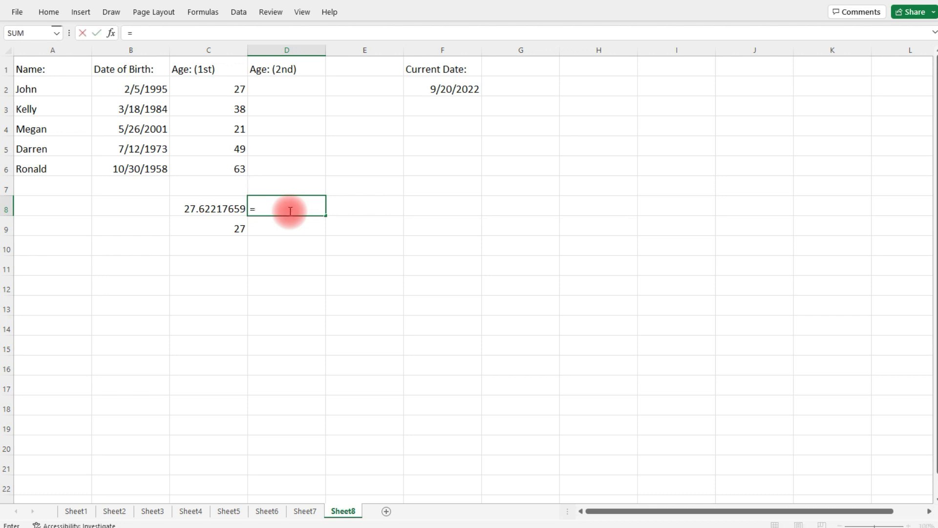
type("yearfra")
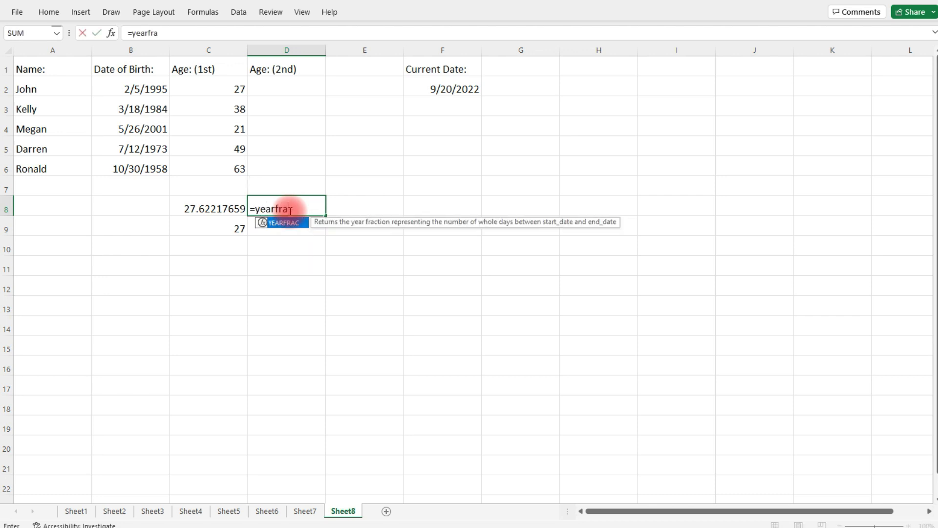
type("c")
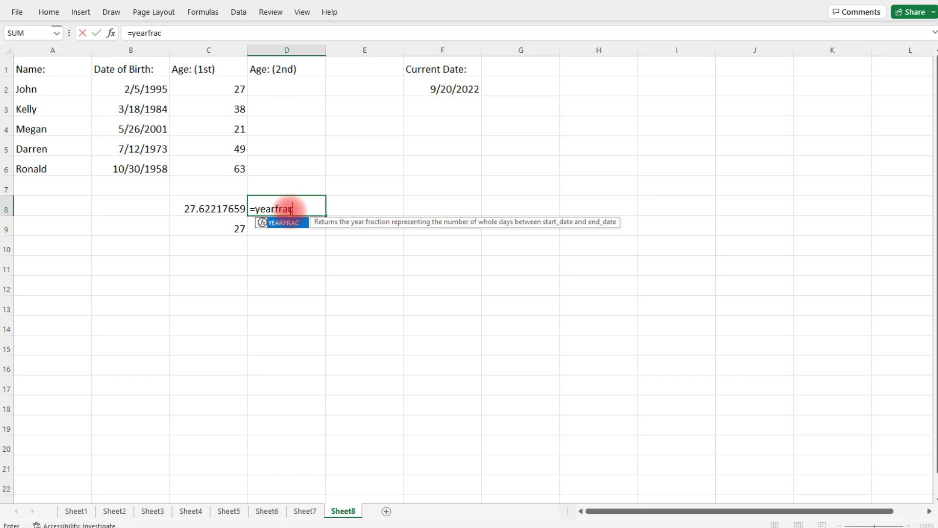
type("(")
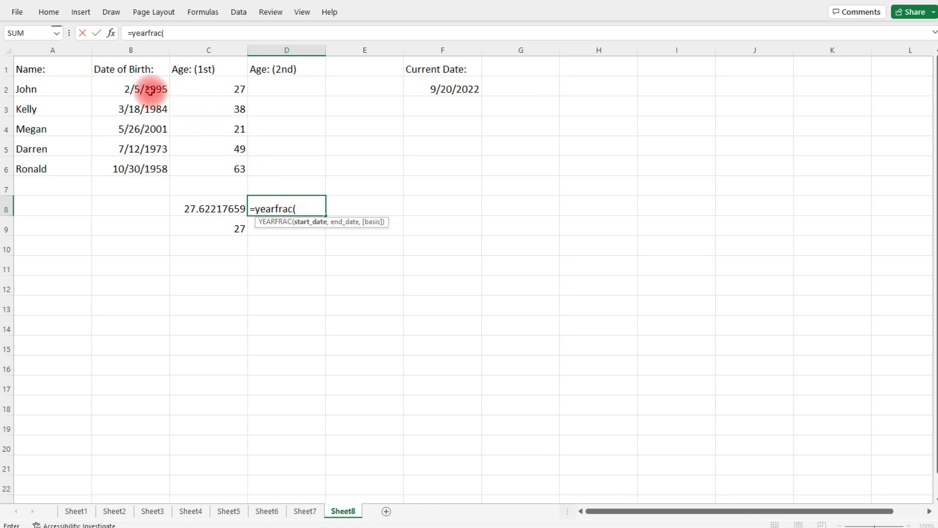
left_click(130, 89)
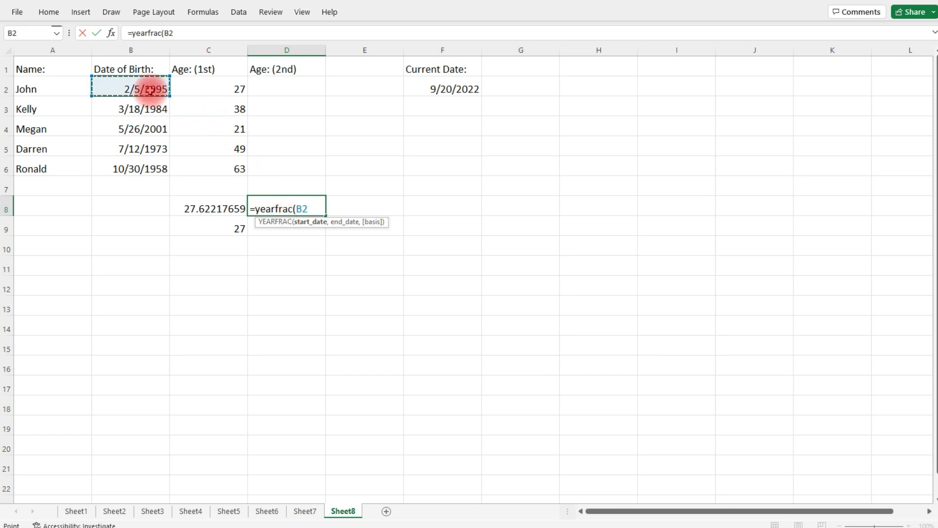
type(",")
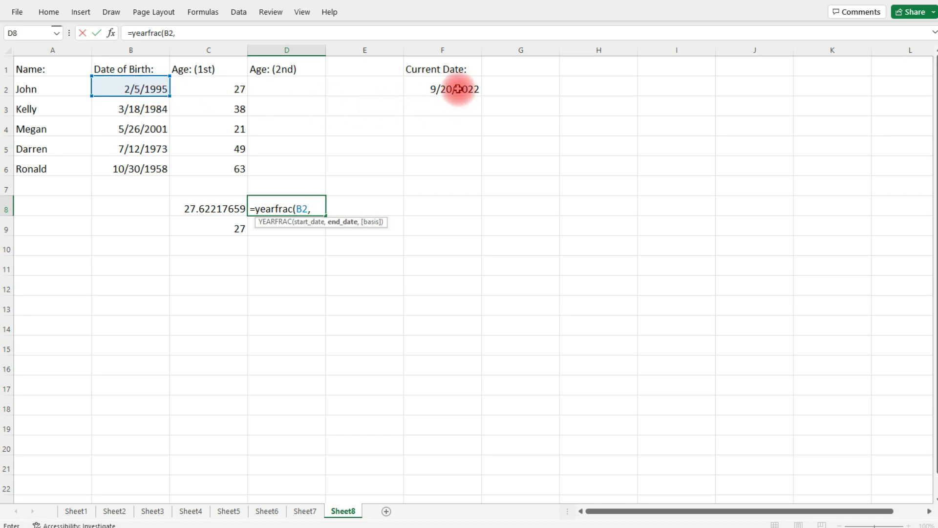
left_click(442, 89)
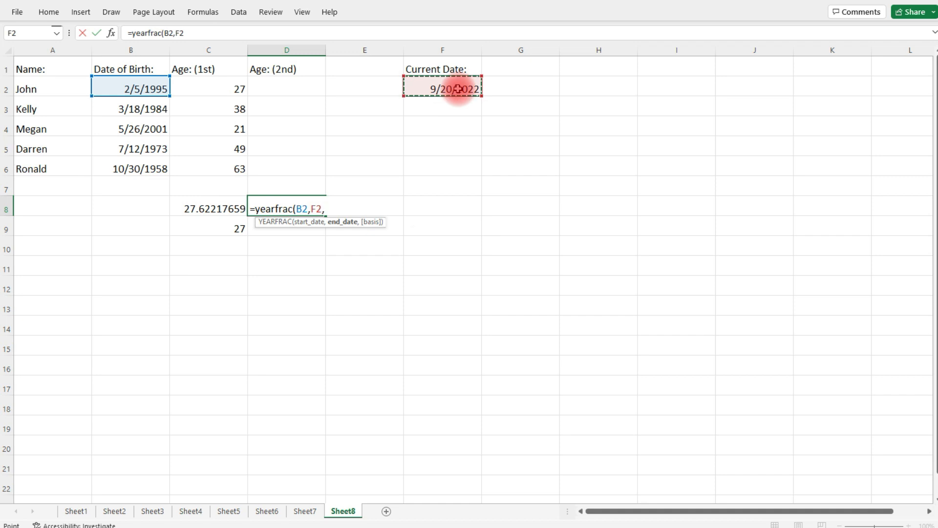
type(",")
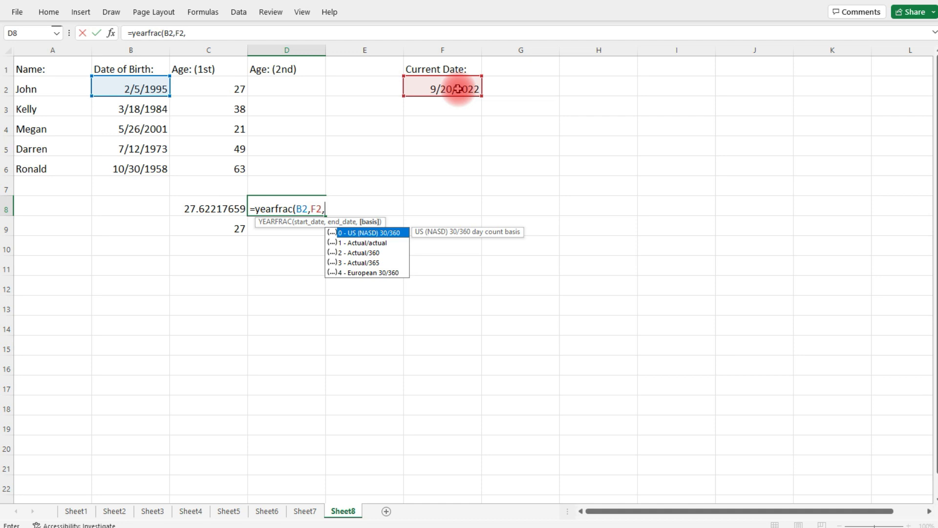
type("1")
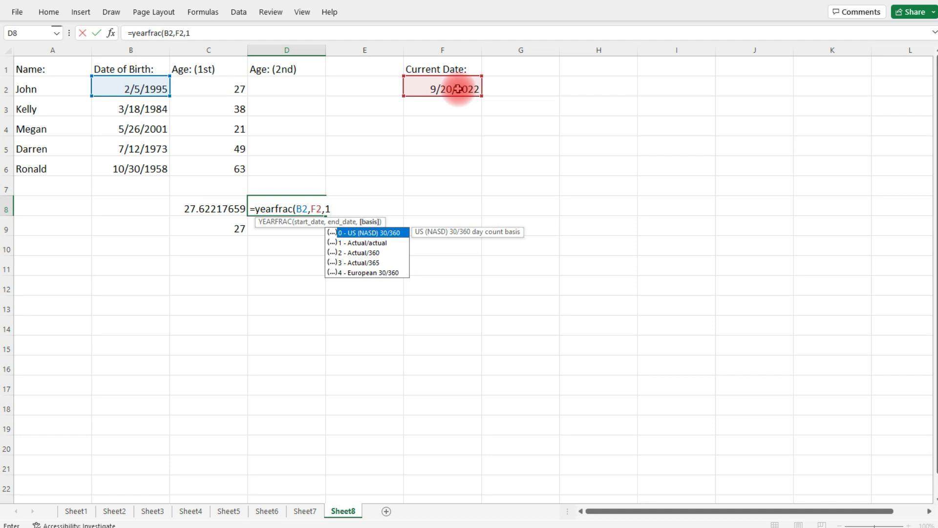
type(")")
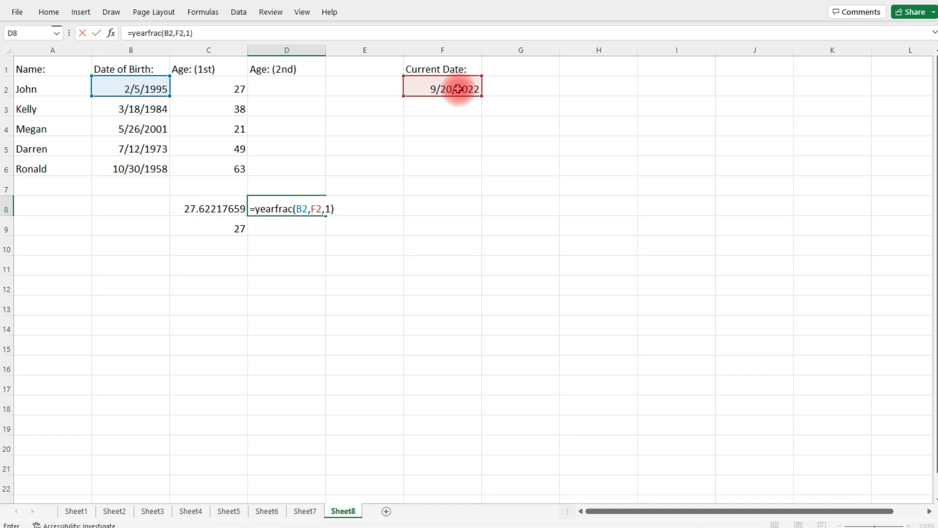
key("enter")
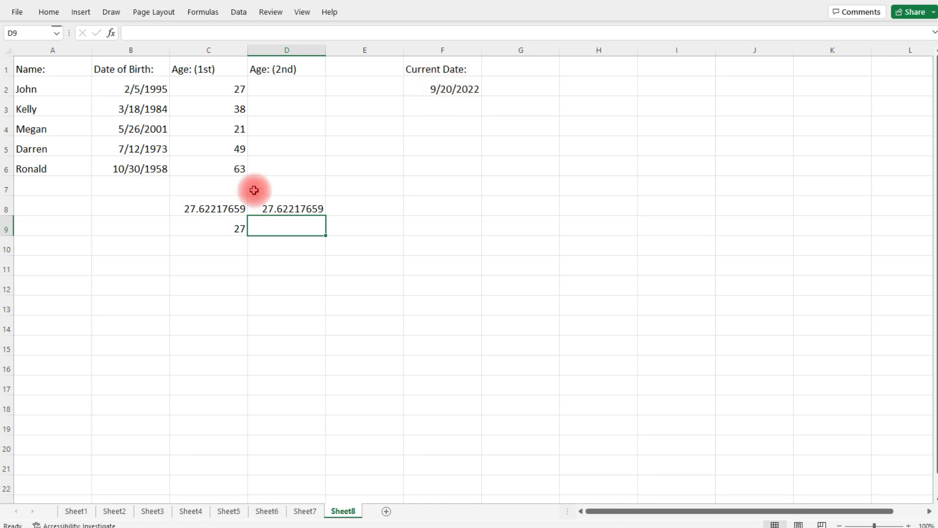
- Review the D8 formula and start the INT whole-number version in D9
left_click(287, 209)
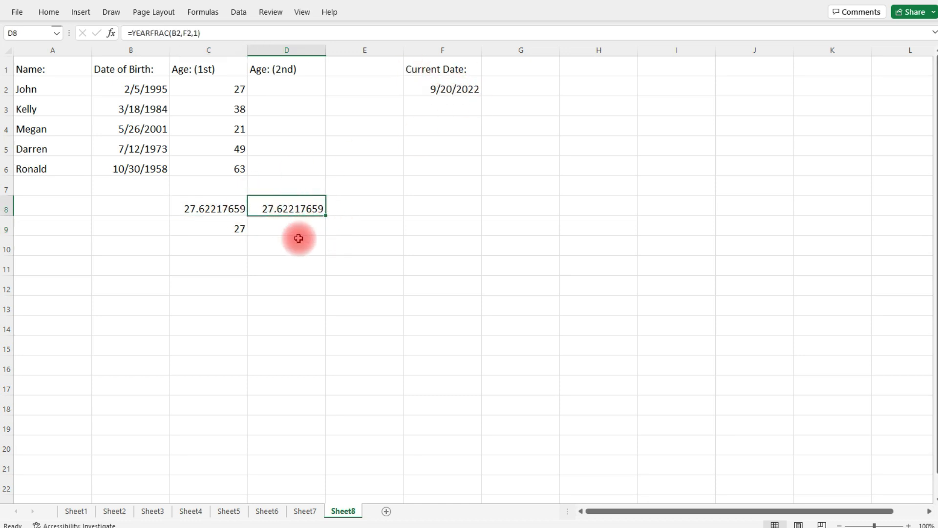
type("=in")
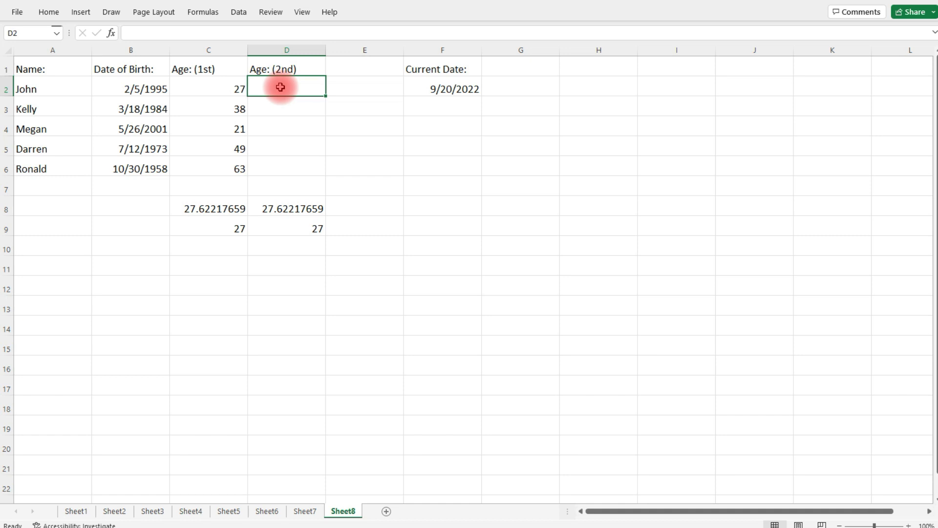
- Build =INT(YEARFRAC(B2,$F$2 in D2 with the current date reference made absolute
type("=int")
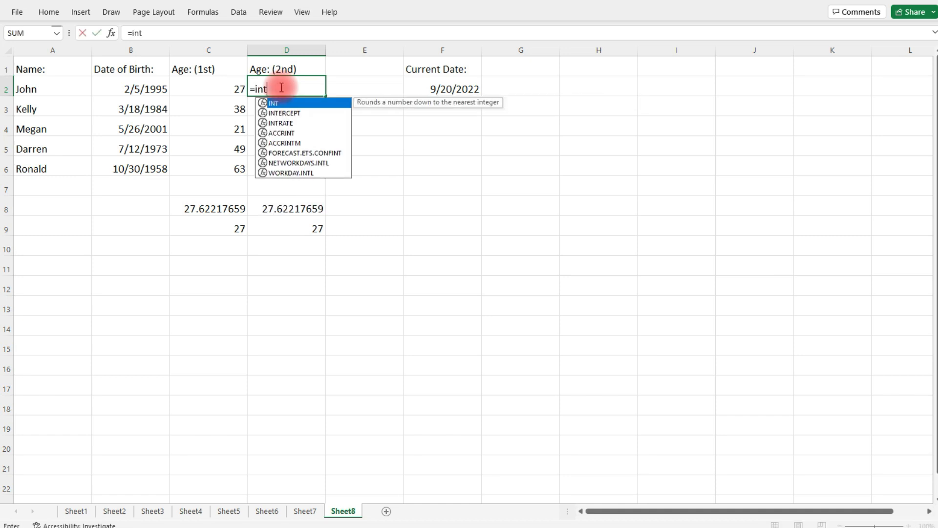
type("(")
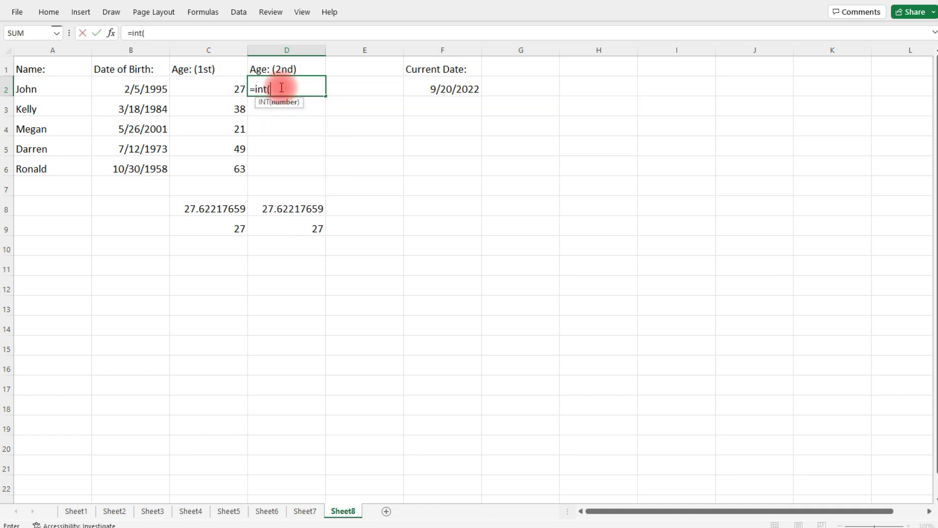
type("y")
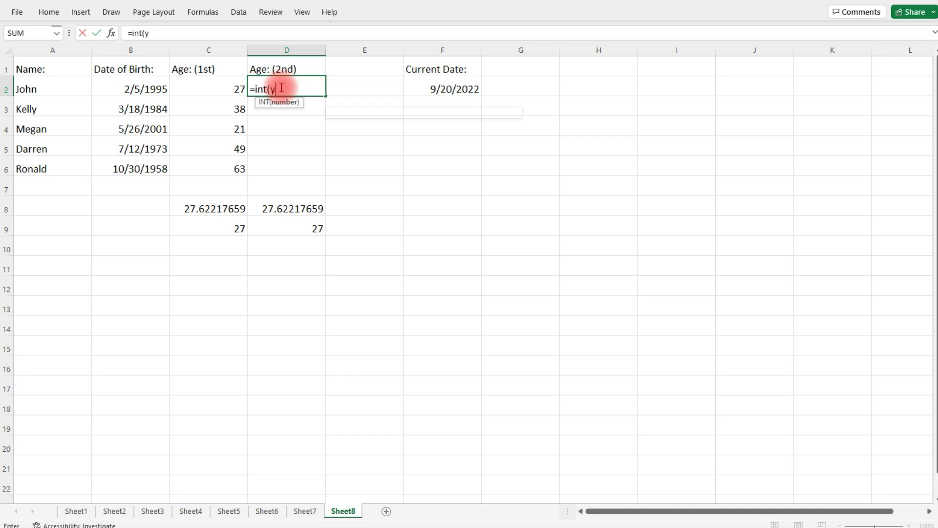
type("earfrac")
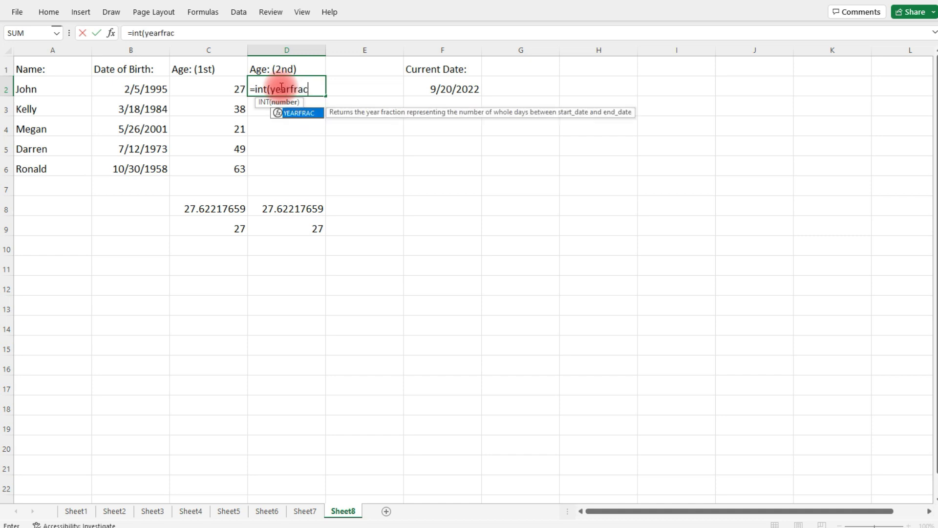
type("(")
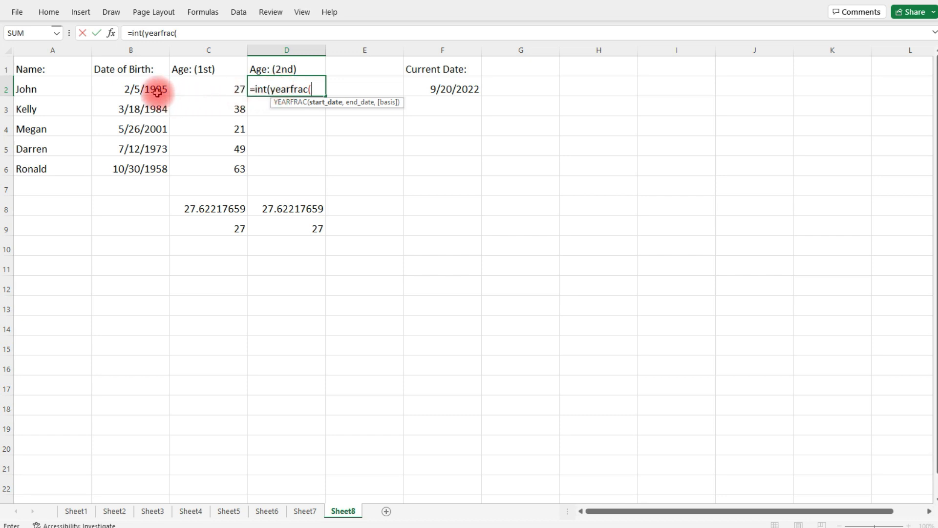
left_click(130, 89)
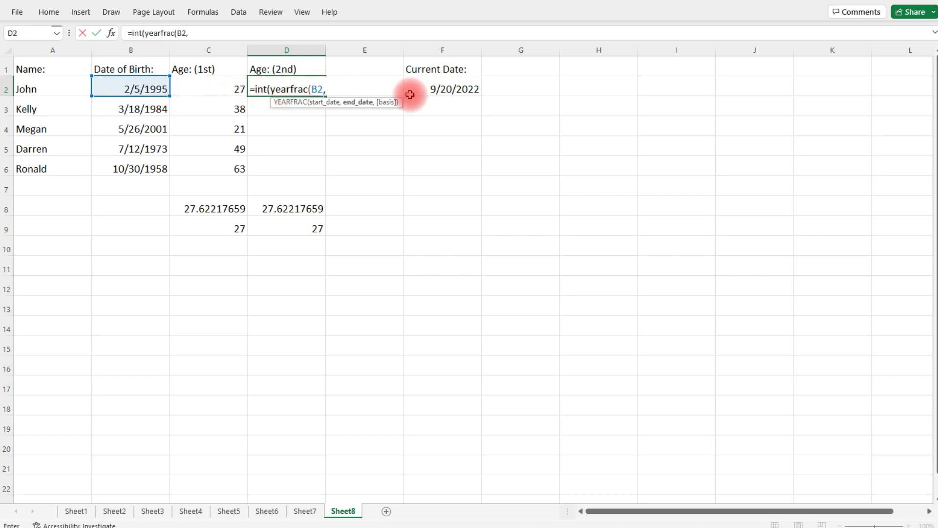
left_click(442, 89)
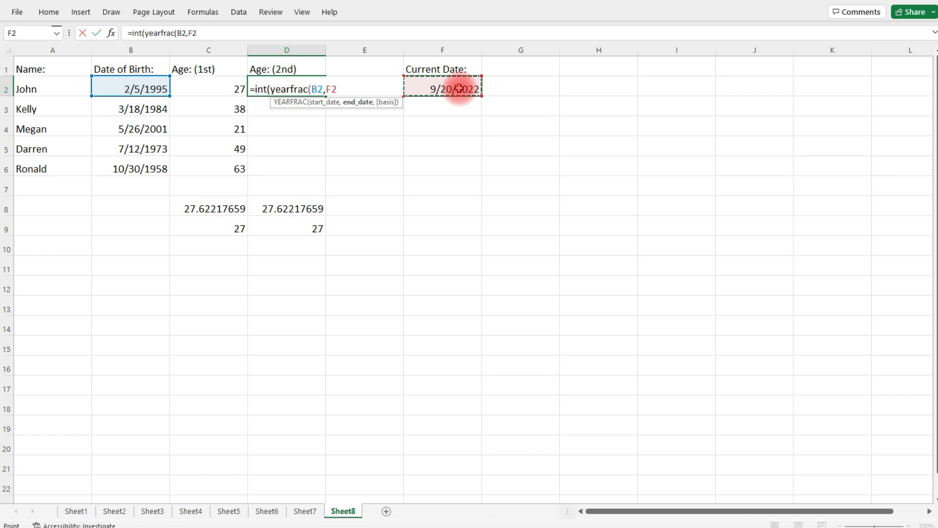
left_click(364, 89)
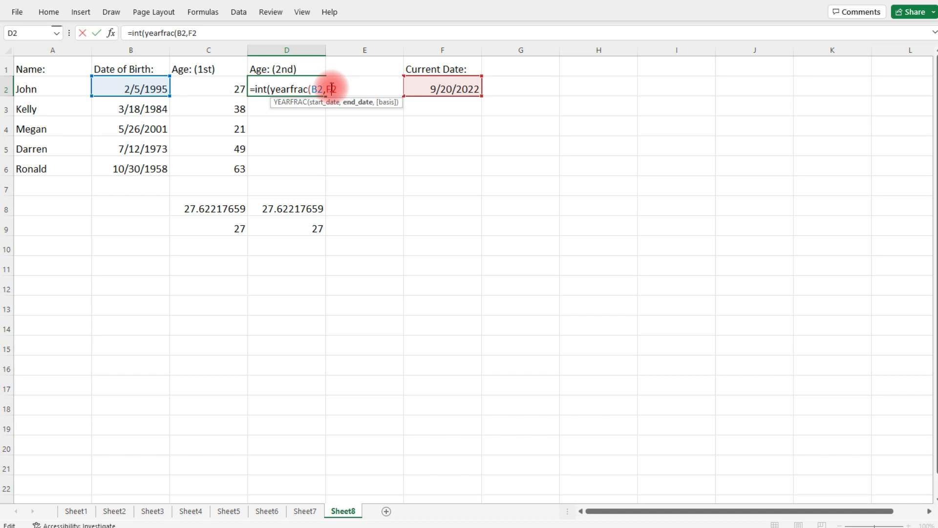
key("f4")
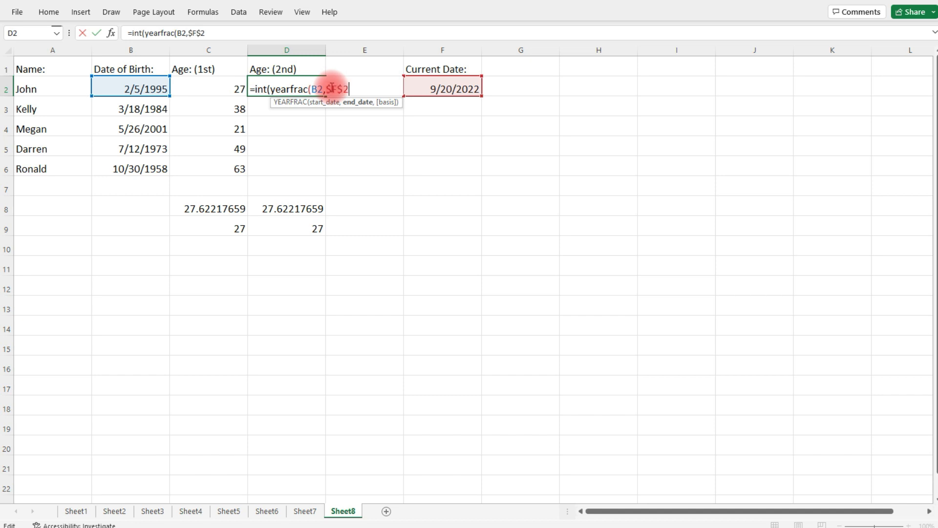
- Finish the formula with basis 1, commit it and accept the parenthesis correction, showing 27
type(",")
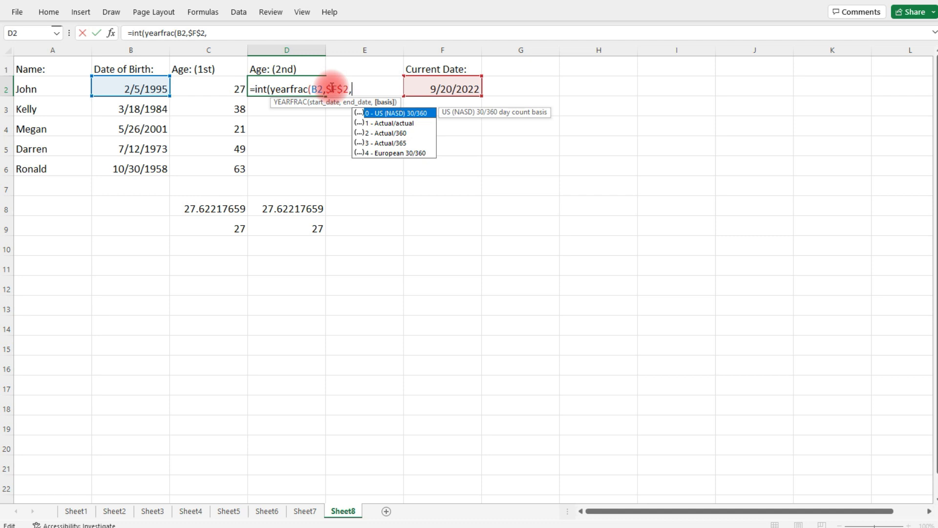
type("1")
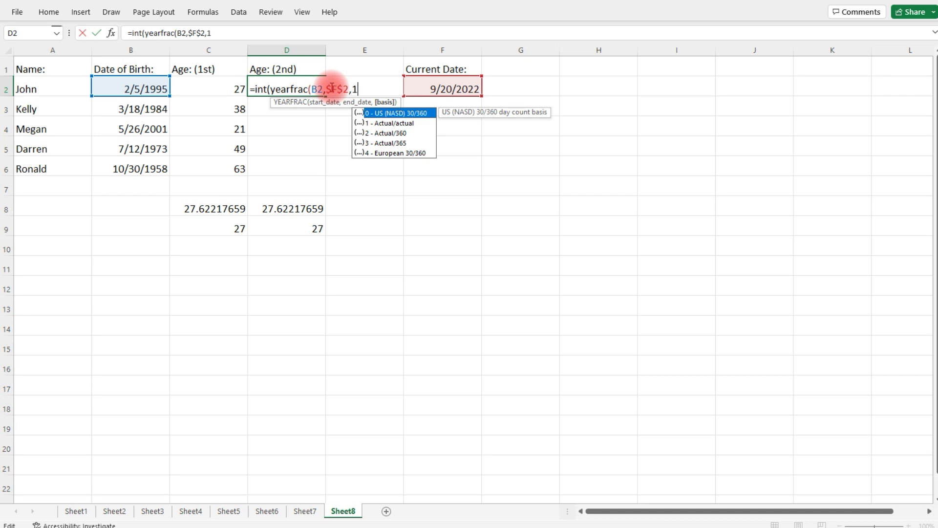
key("enter")
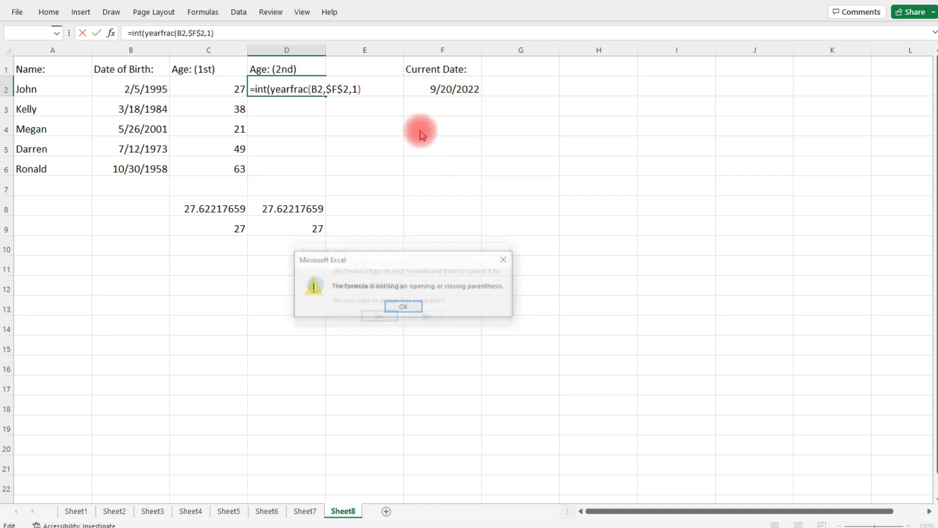
left_click(403, 306)
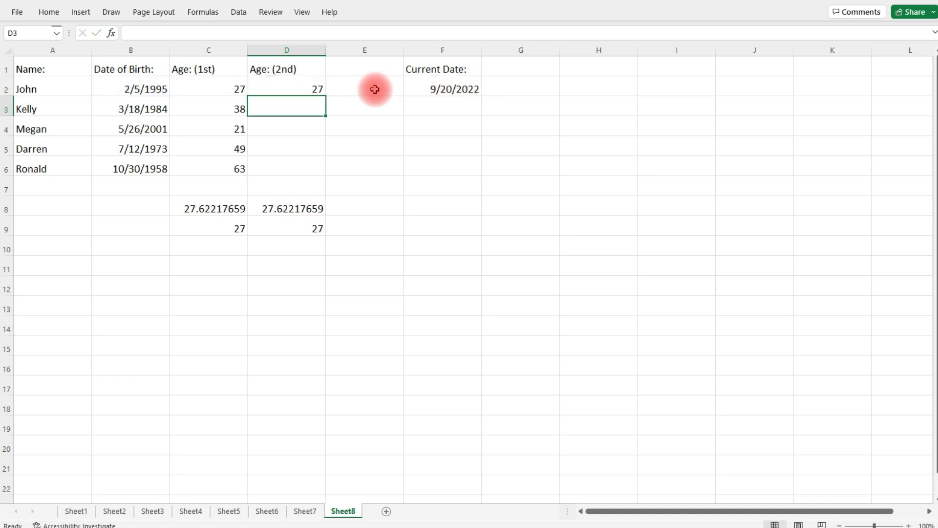
- Reopen John's D2 formula INT(YEARFRAC(B2,$F$2,1)) for inspection
left_click(286, 89)
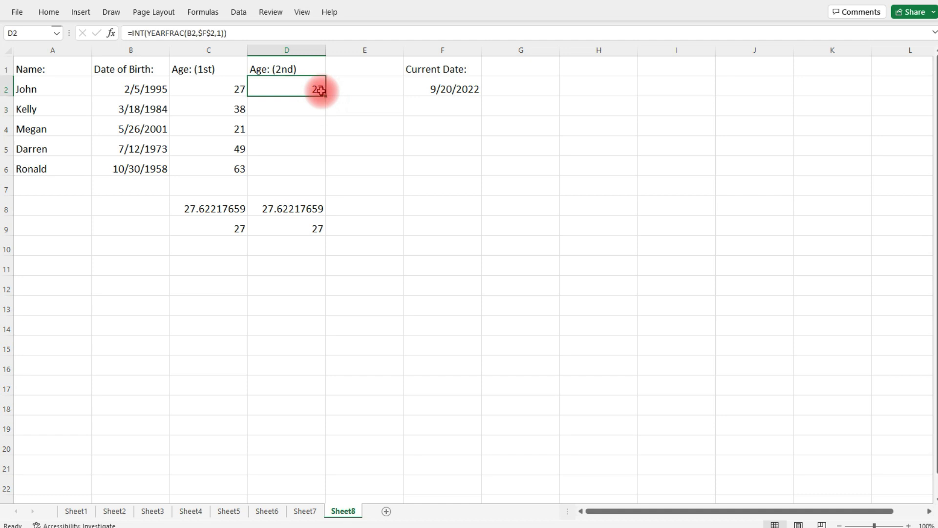
double_click(287, 89)
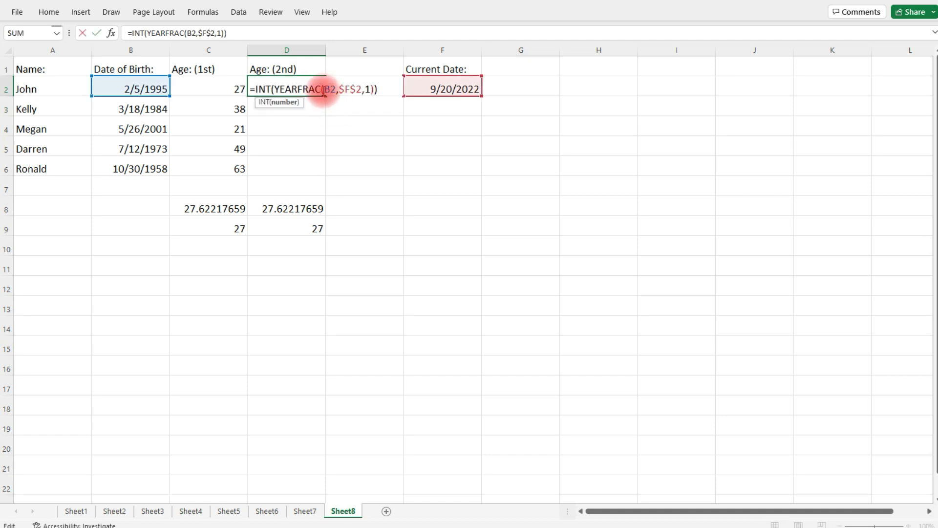
mouse_move(351, 110)
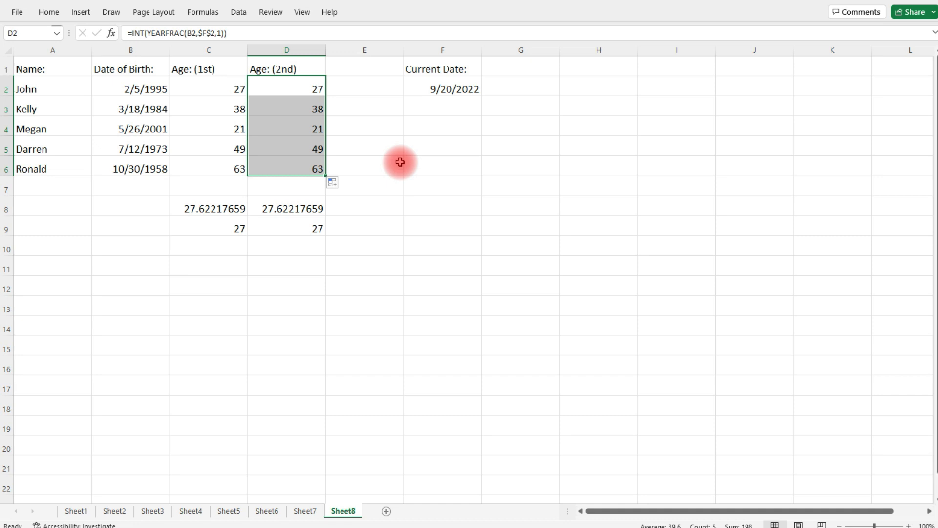
mouse_move(145, 89)
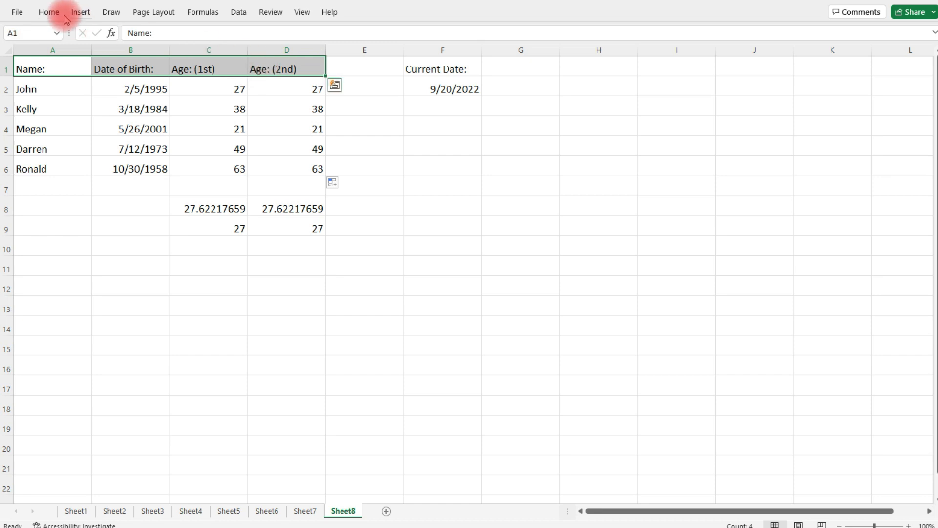
- Bold and blue-fill the header row from the Home ribbon, then deselect to view it
left_click(49, 12)
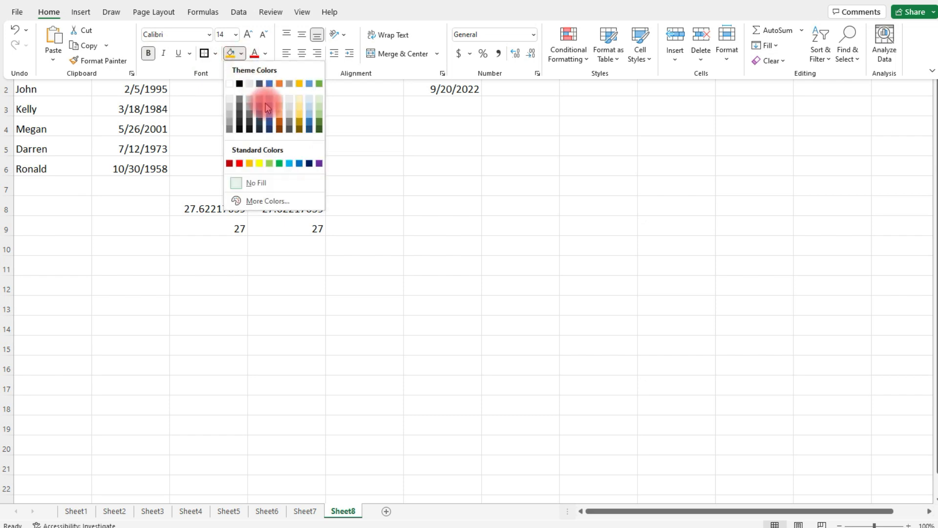
mouse_move(273, 164)
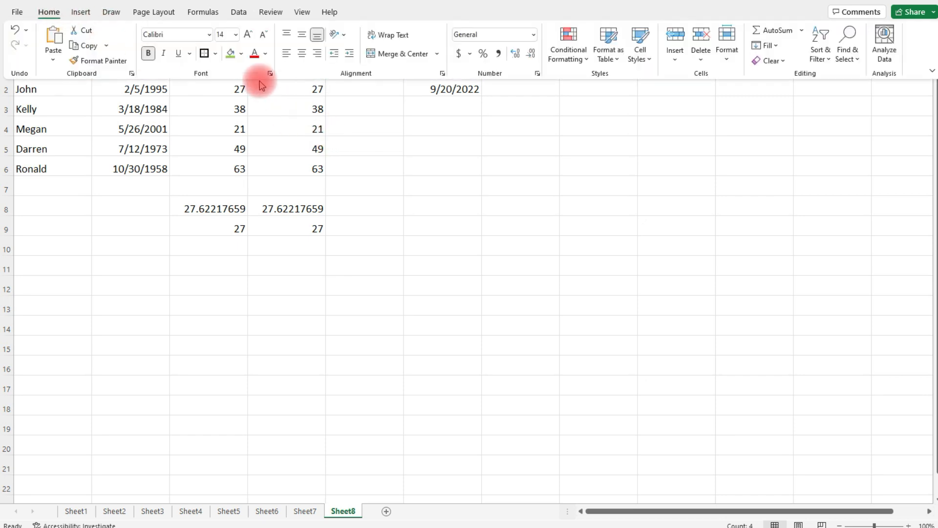
left_click(241, 53)
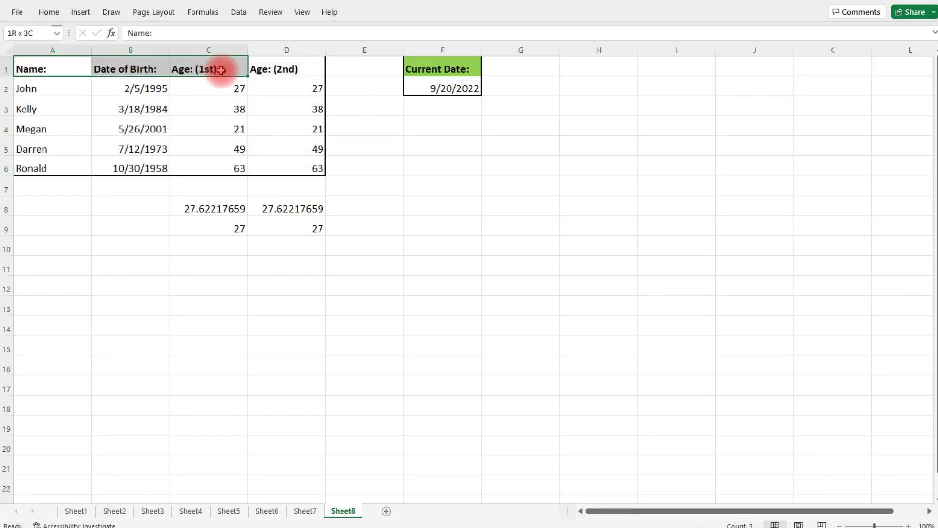
left_click(49, 11)
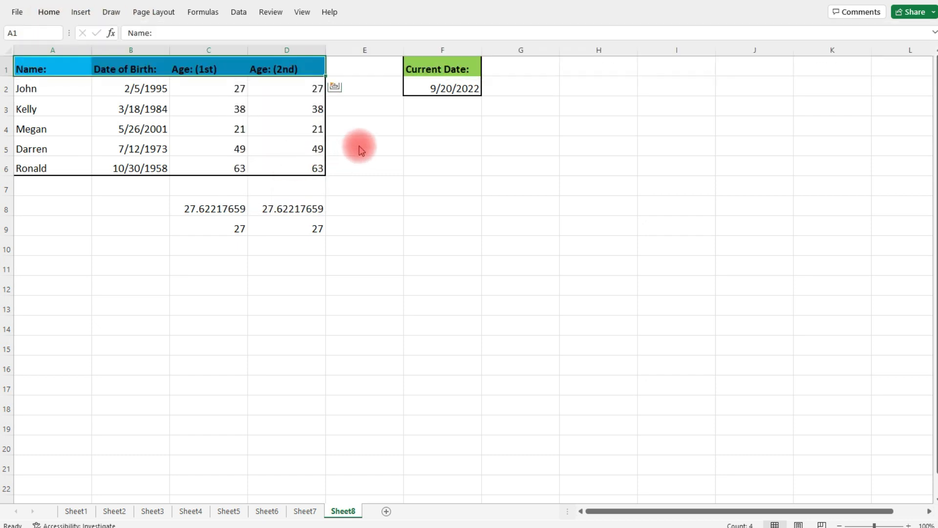
left_click(364, 185)
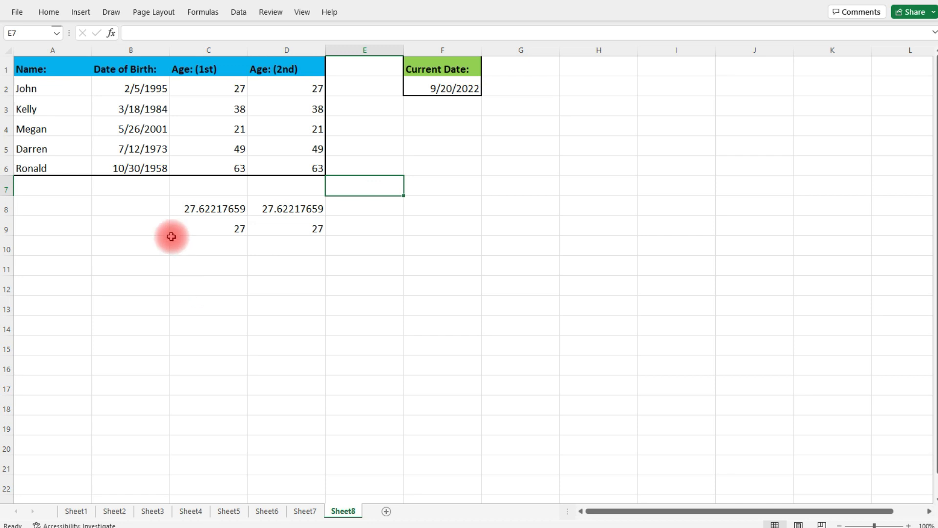
- Select the leftover test calculations in C8:D9
left_click_drag(170, 236, 315, 231)
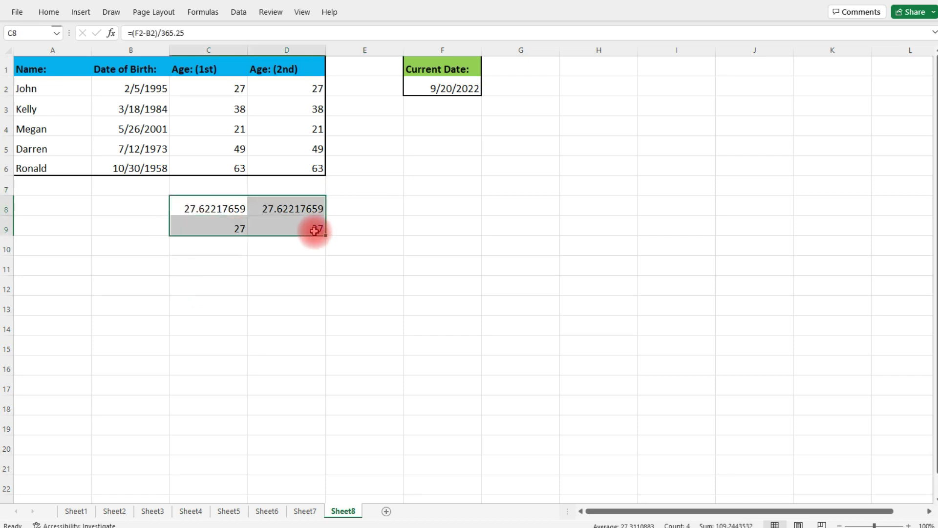